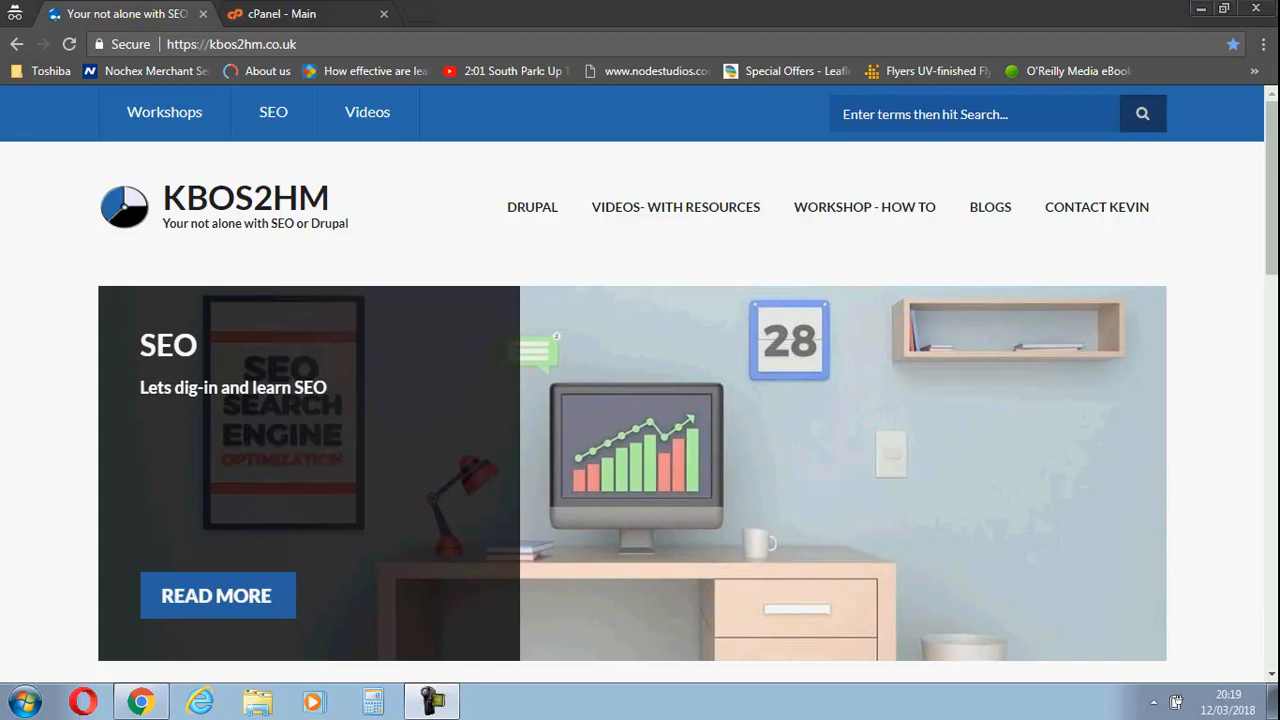
mouse_move(1240, 458)
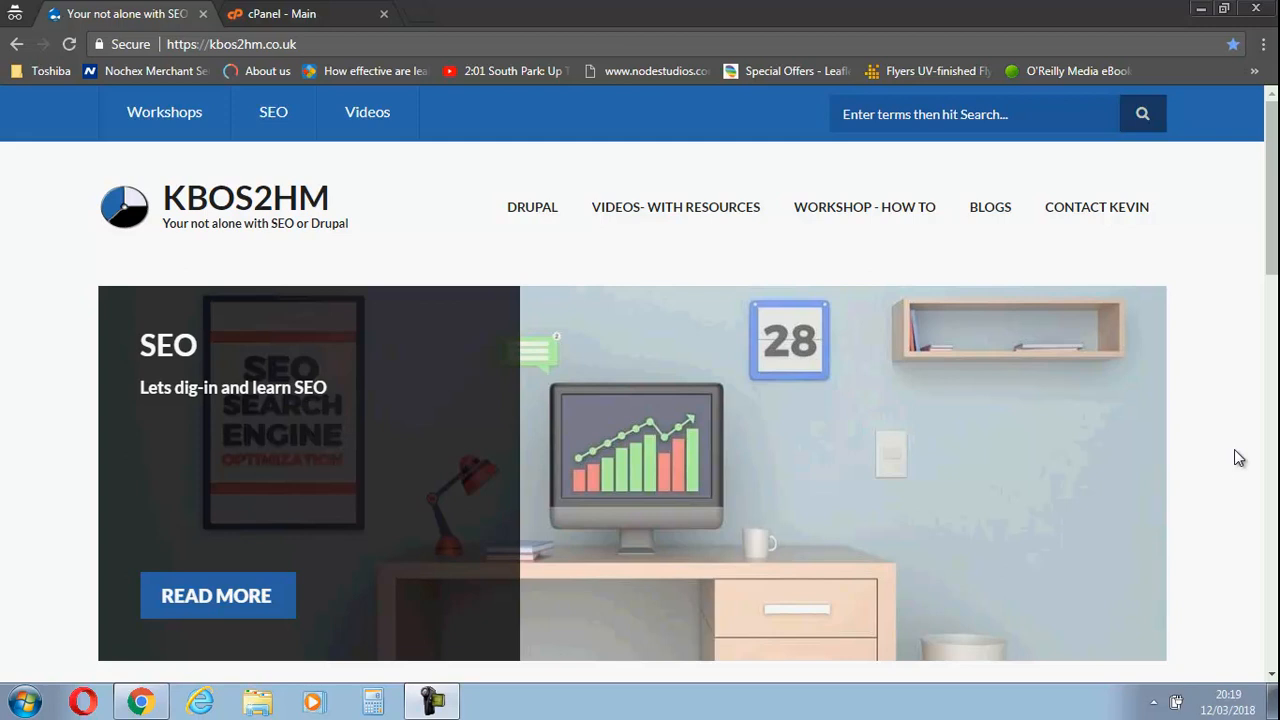
Switch the browser to the cPanel main dashboard for kbos2hm.co.uk
click(280, 12)
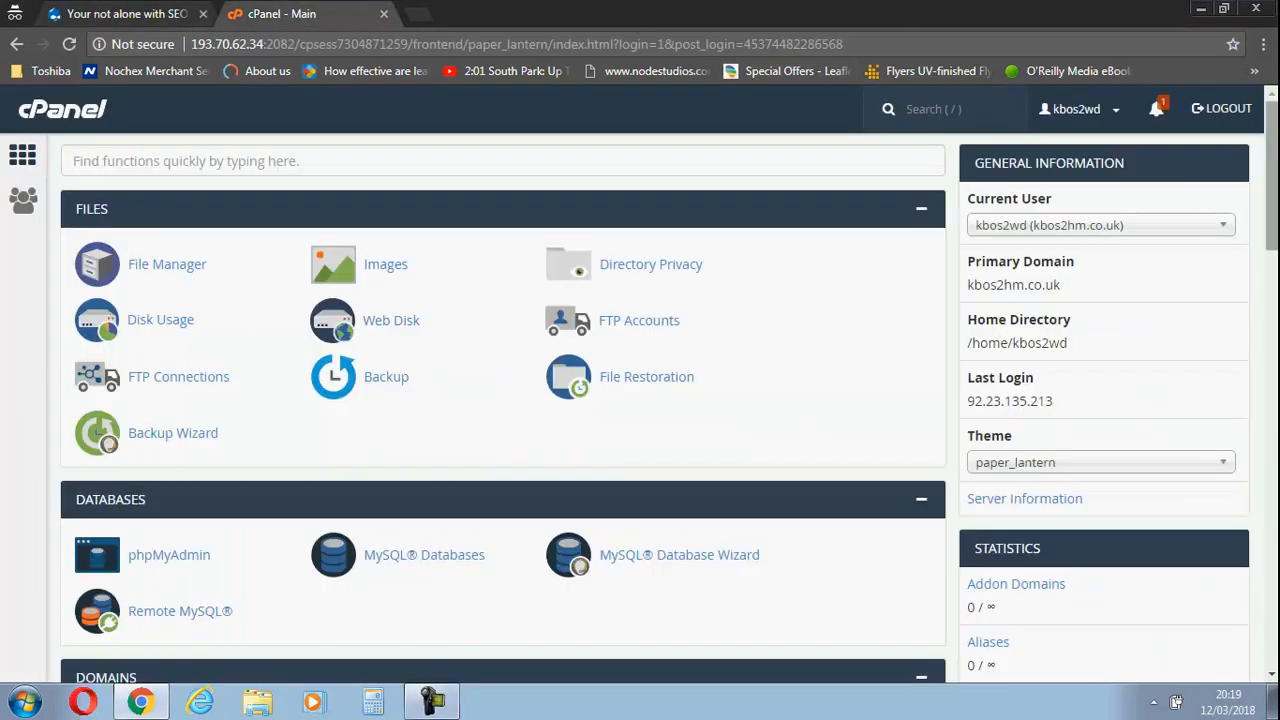
scroll(down, 3)
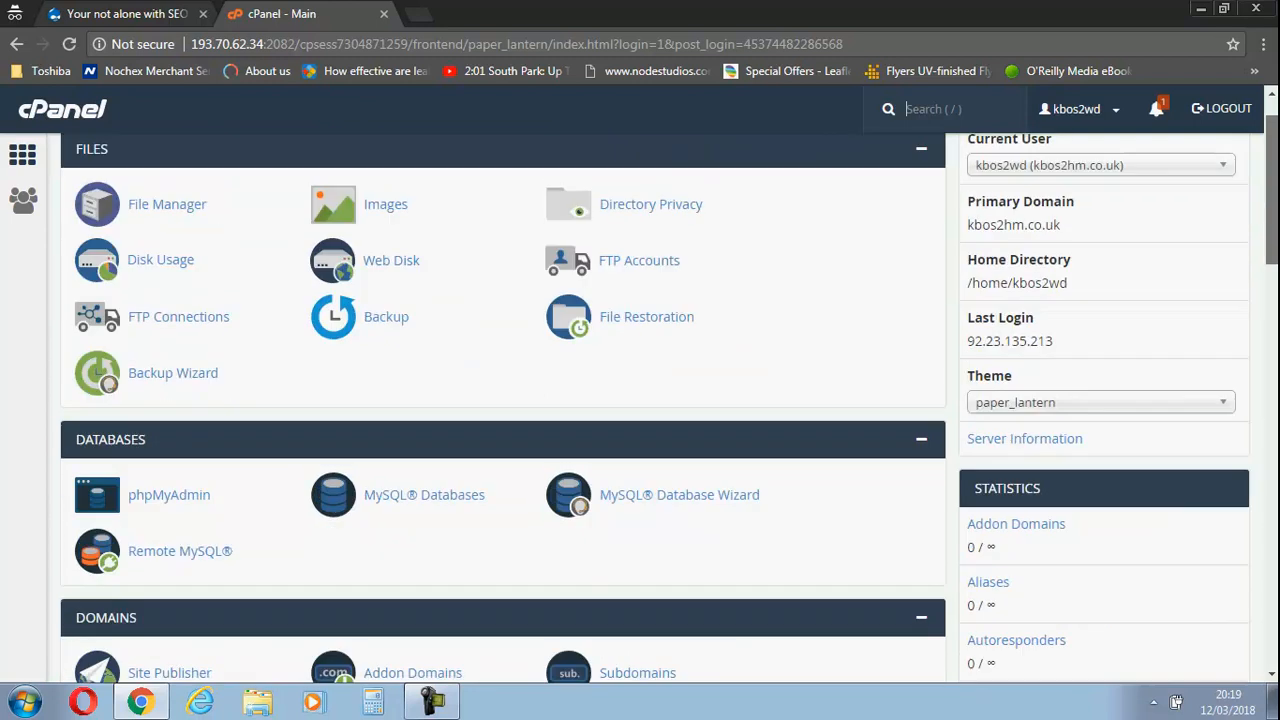
scroll(down, 3)
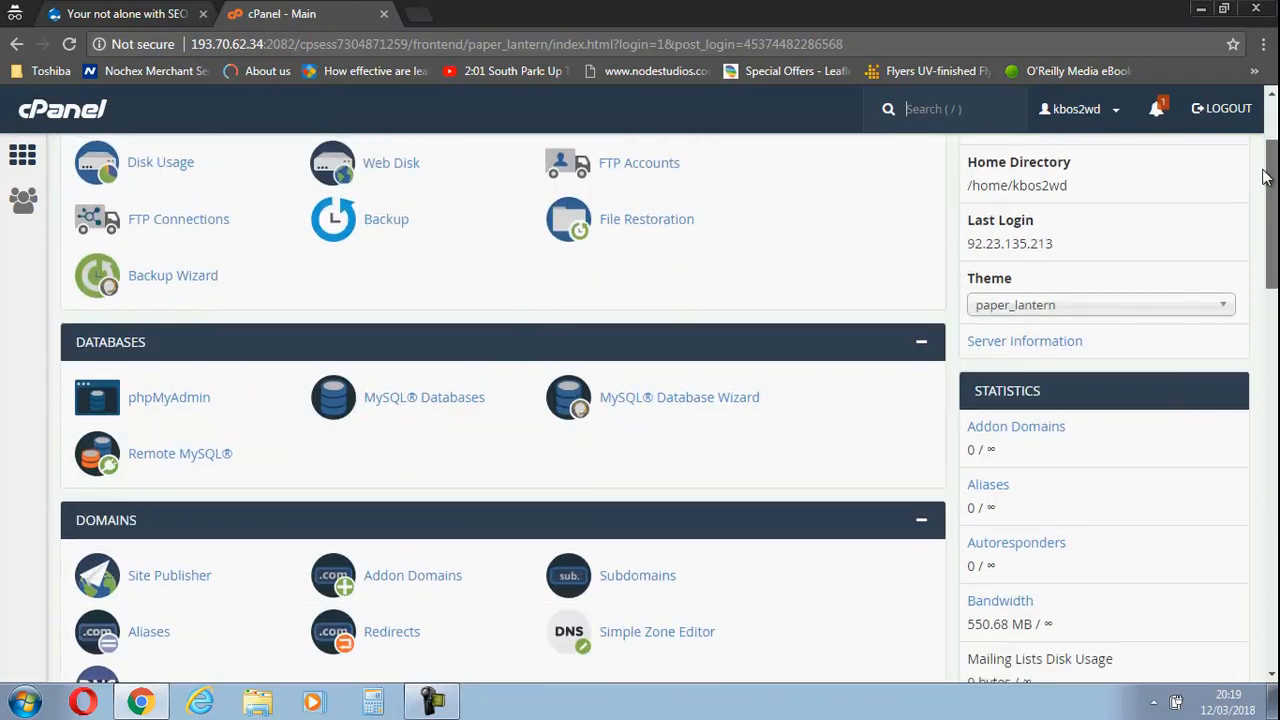
scroll(up, 3)
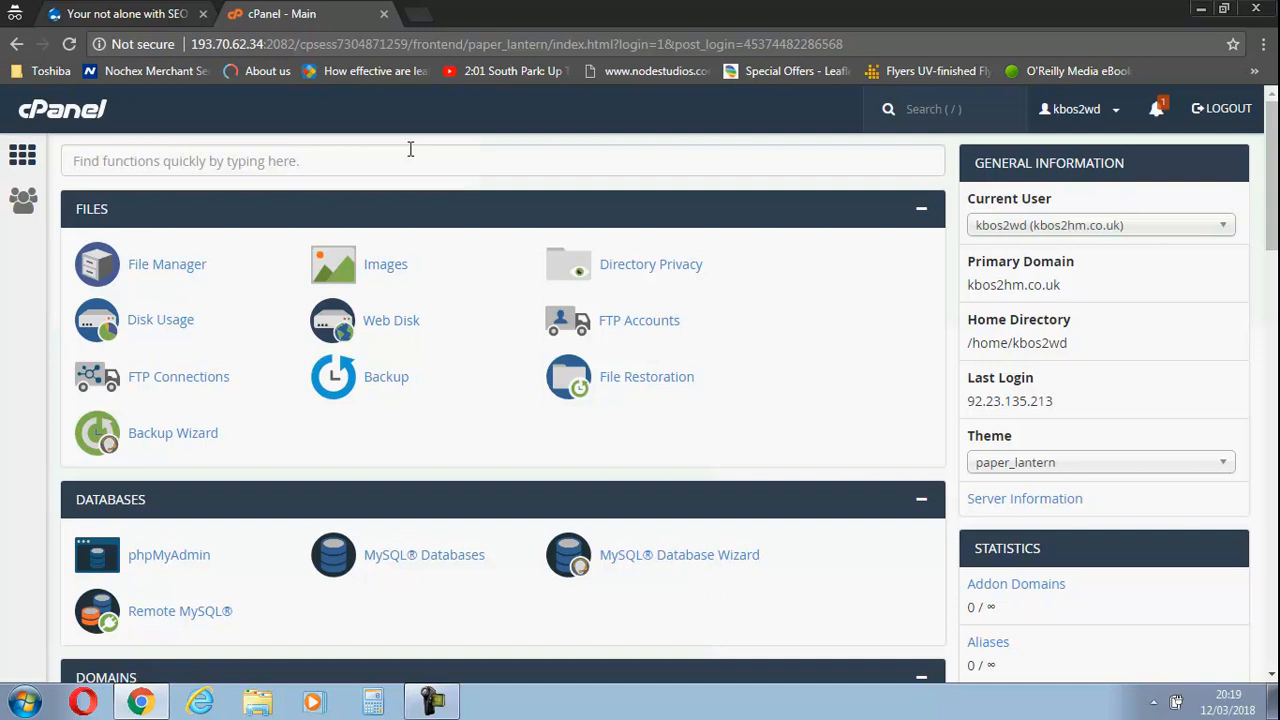
mouse_move(184, 244)
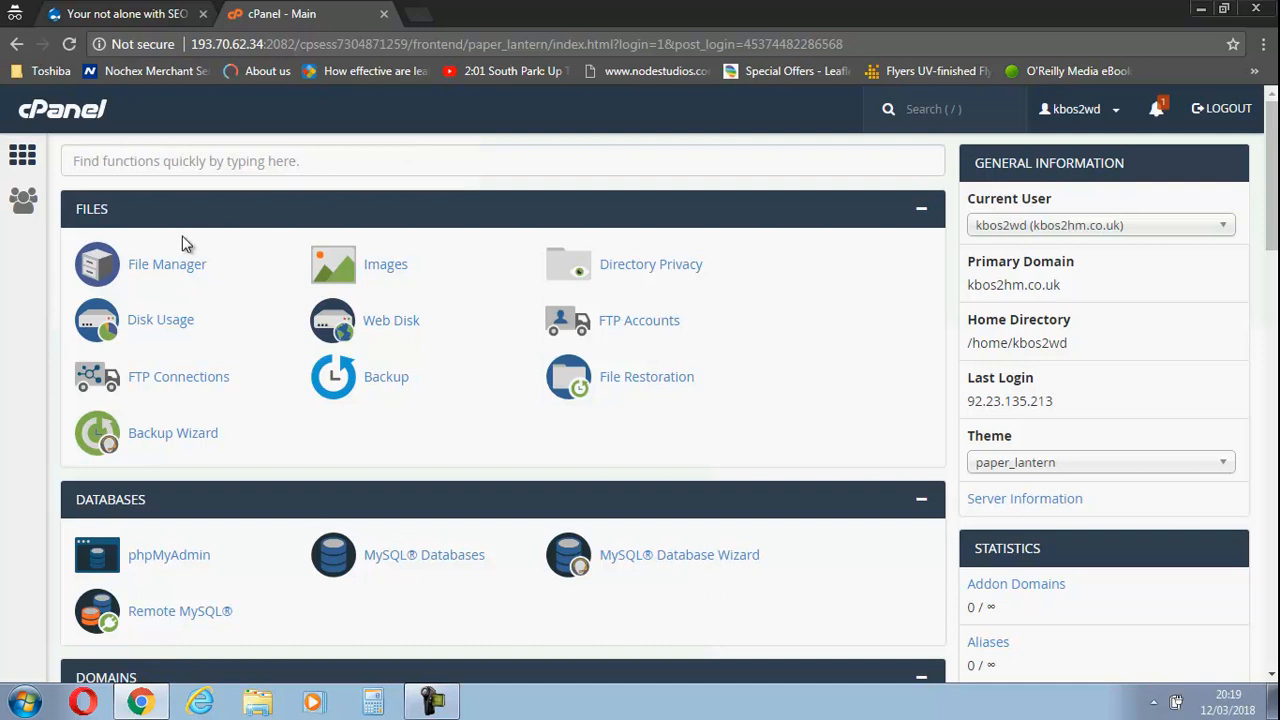
Navigate File Manager into public_html/sites/default and select settings.php
click(168, 264)
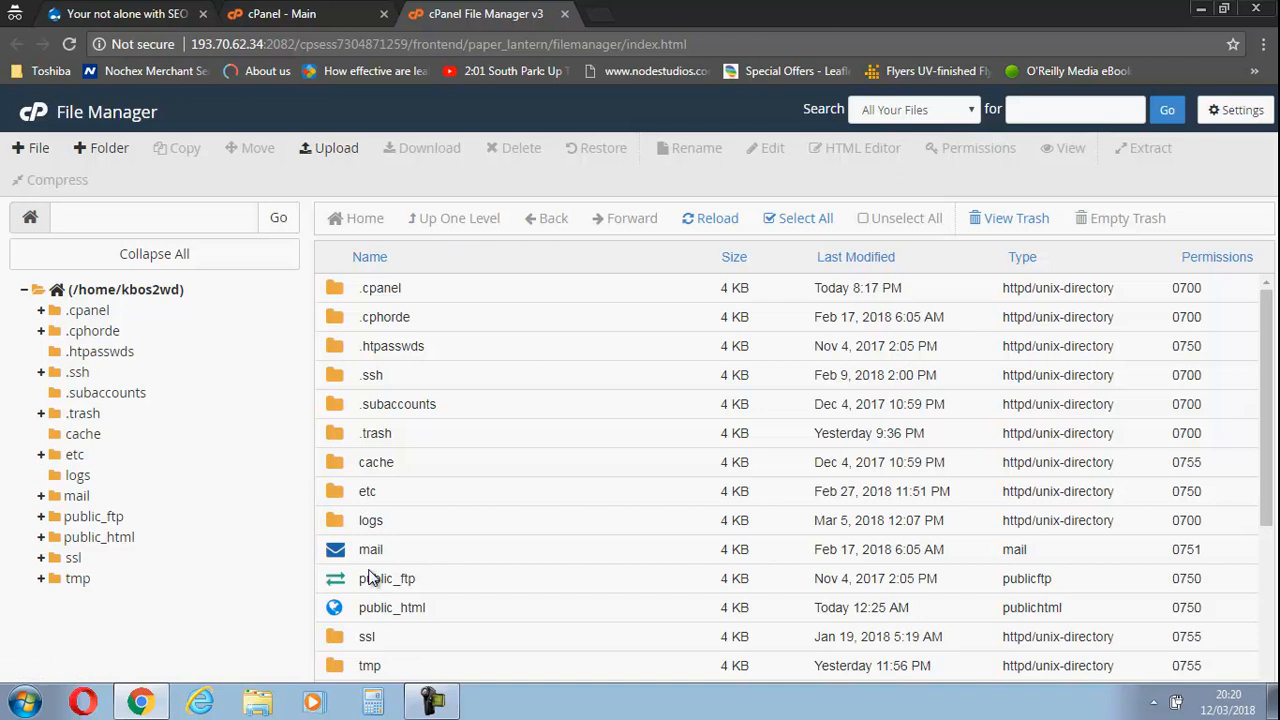
double_click(392, 608)
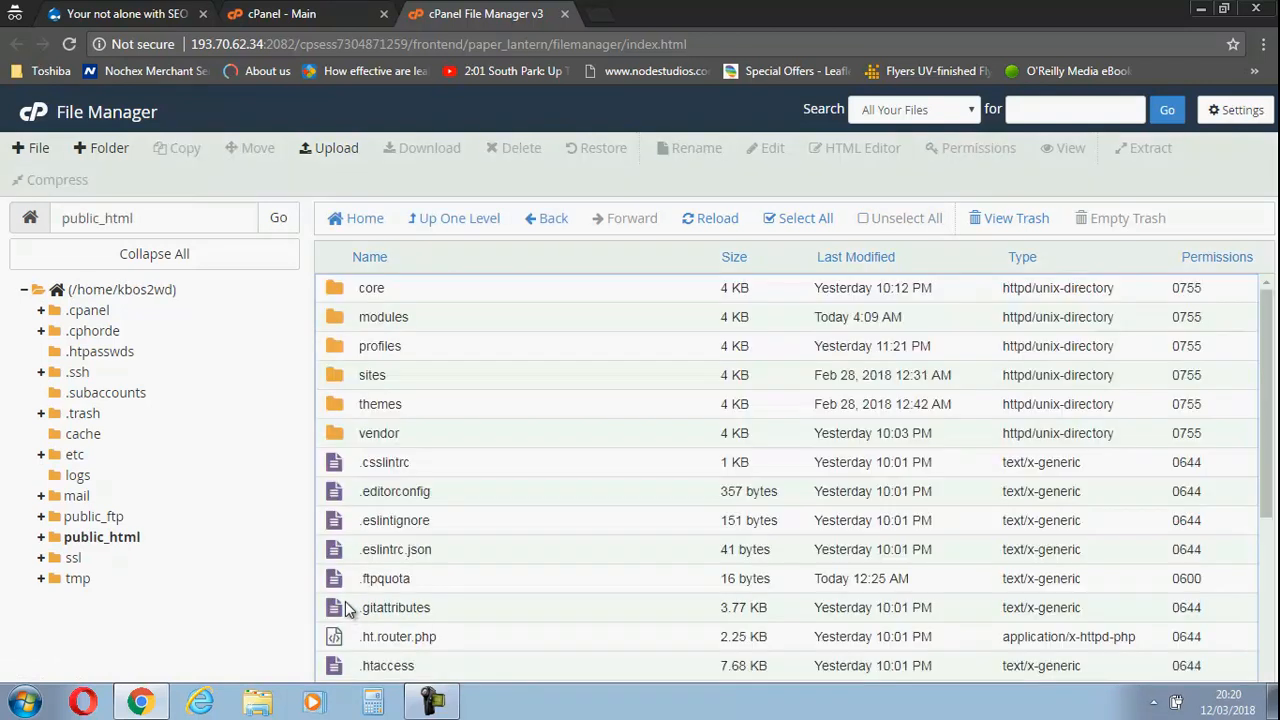
double_click(372, 374)
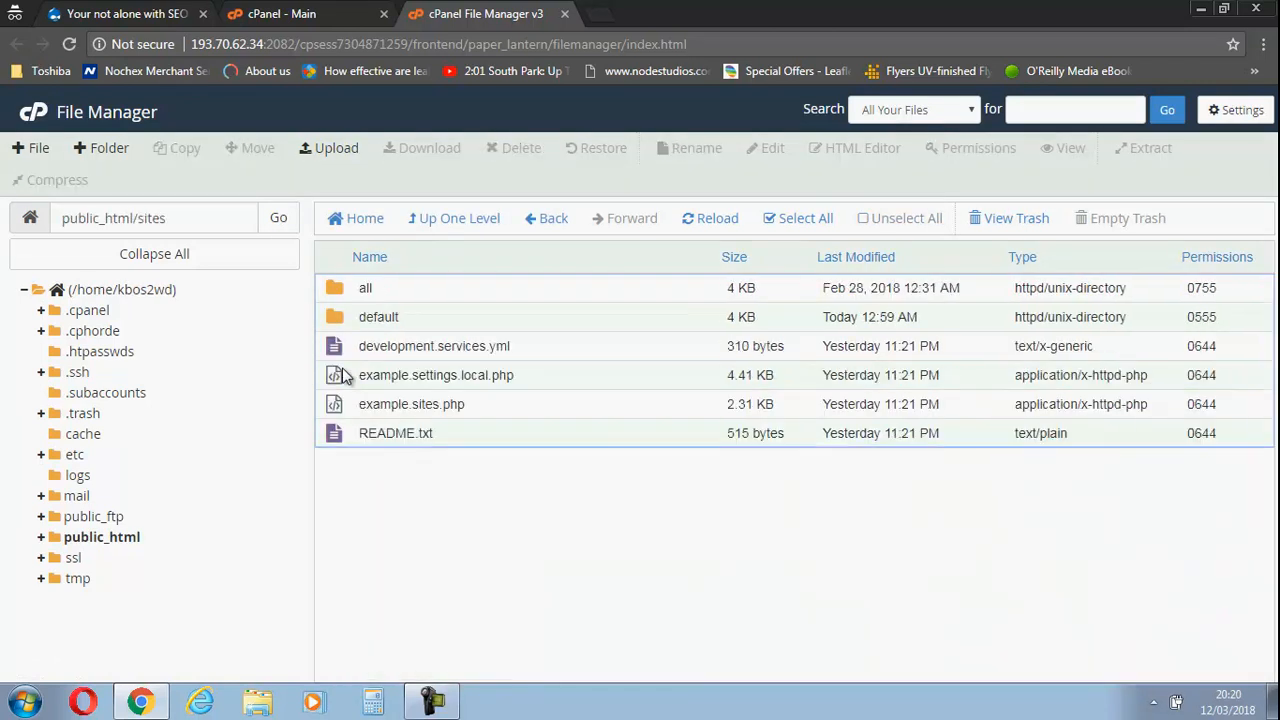
double_click(378, 316)
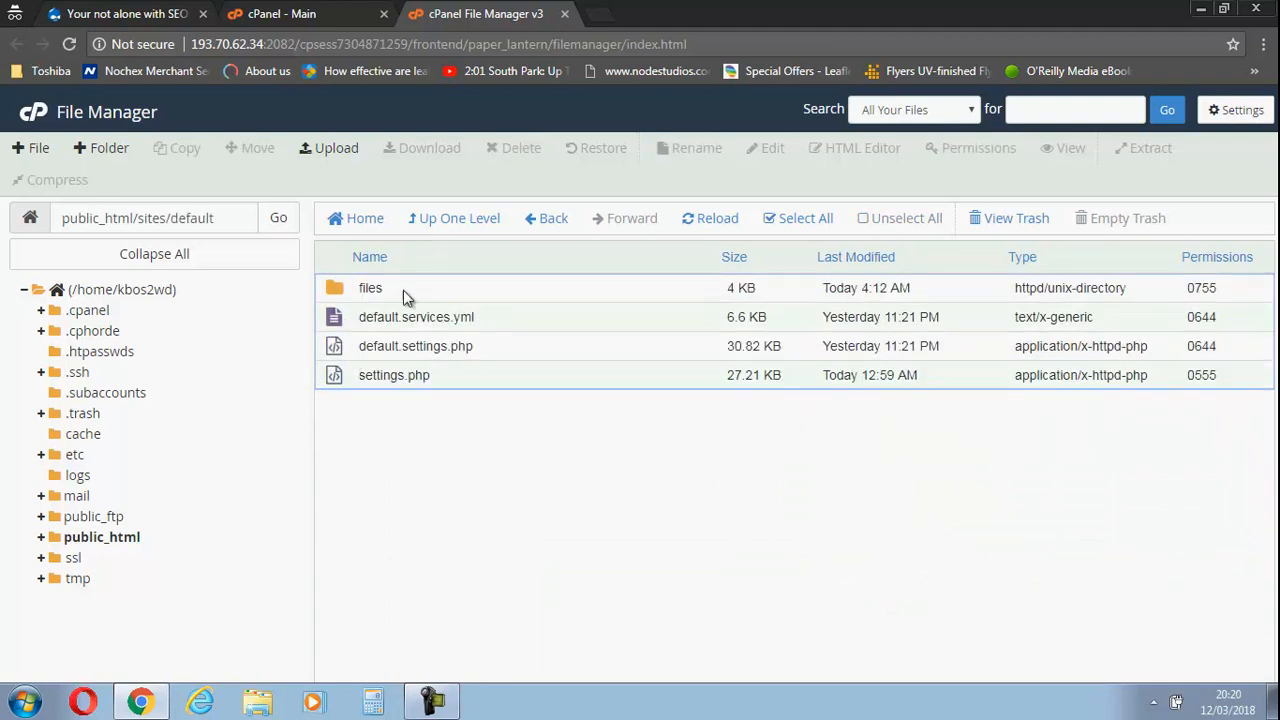
mouse_move(392, 296)
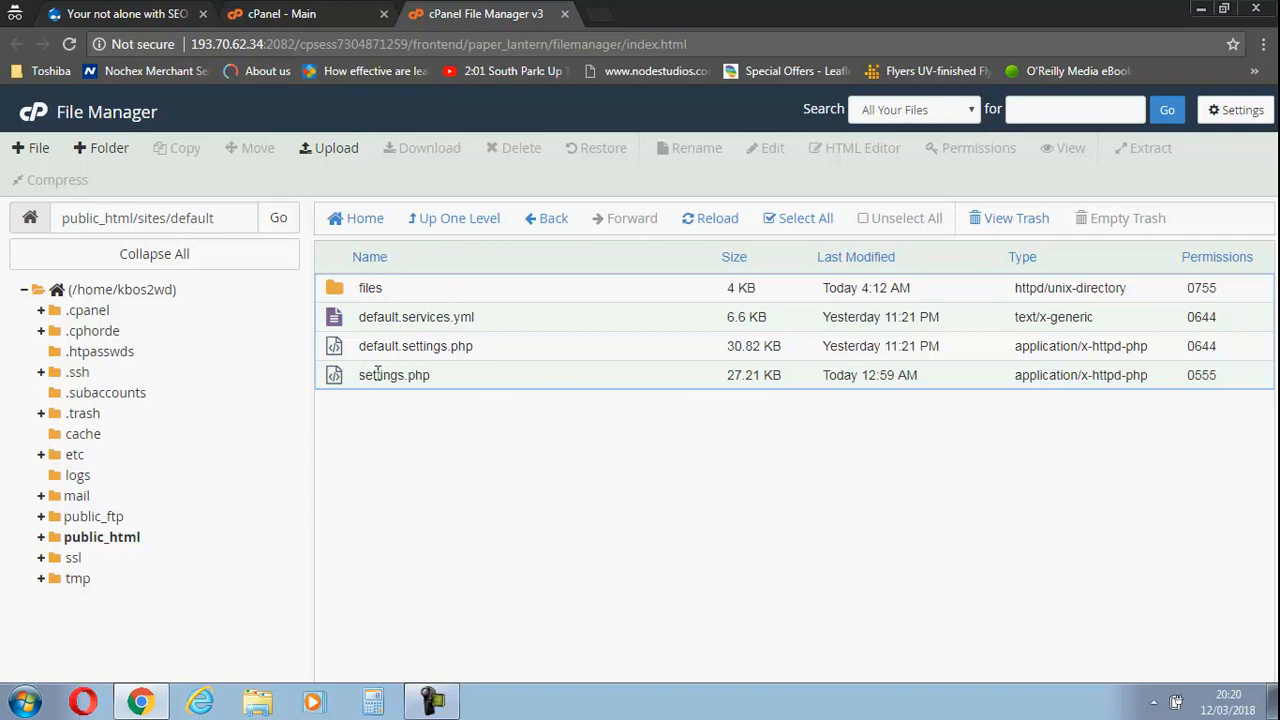
click(394, 376)
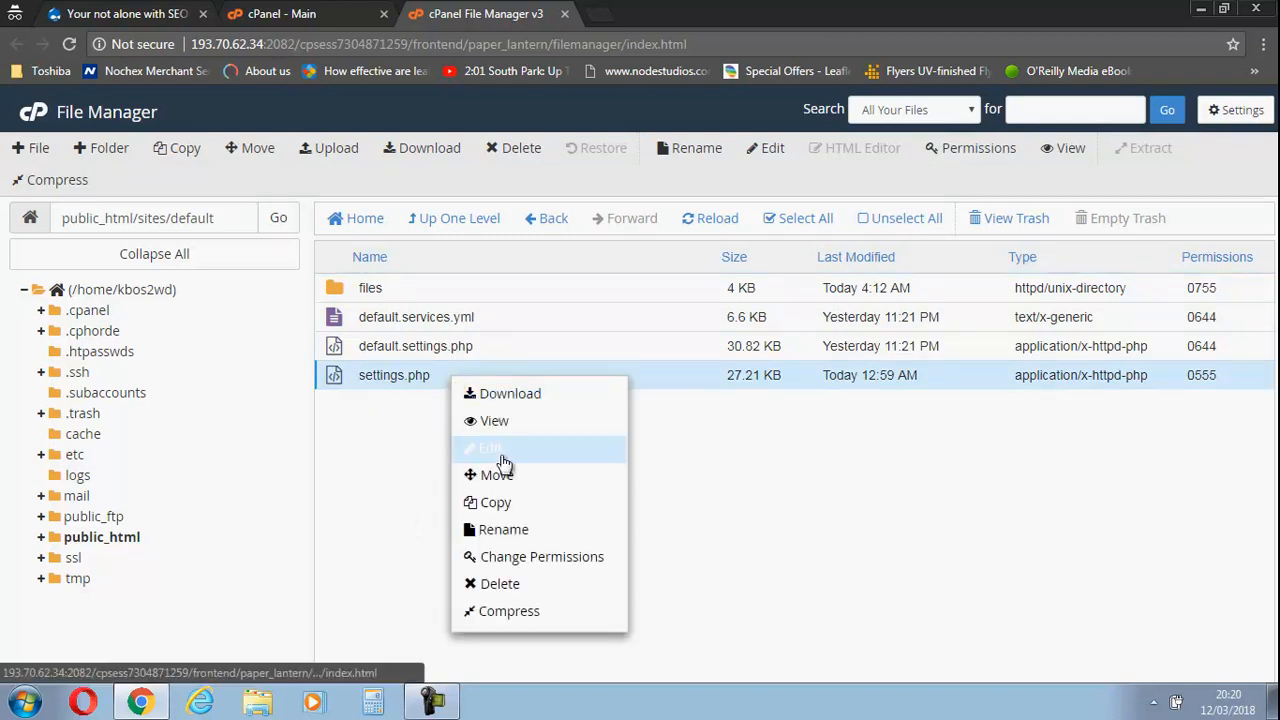
click(488, 448)
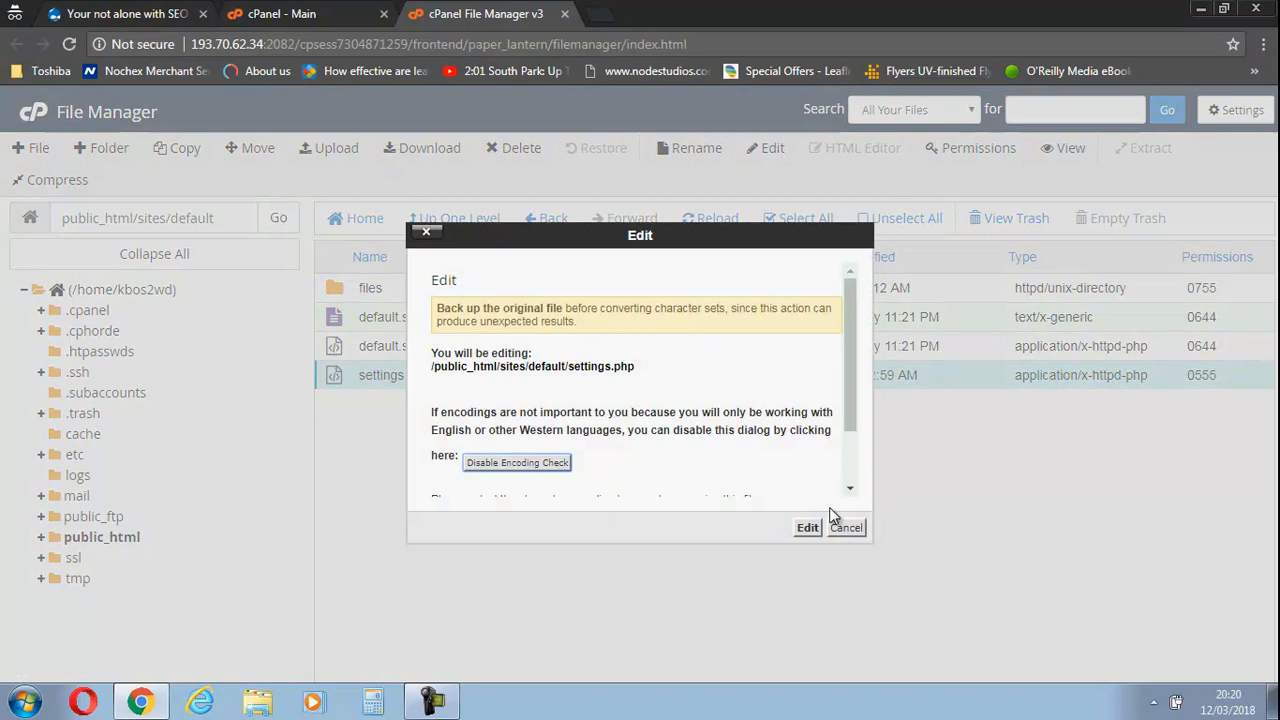
click(808, 528)
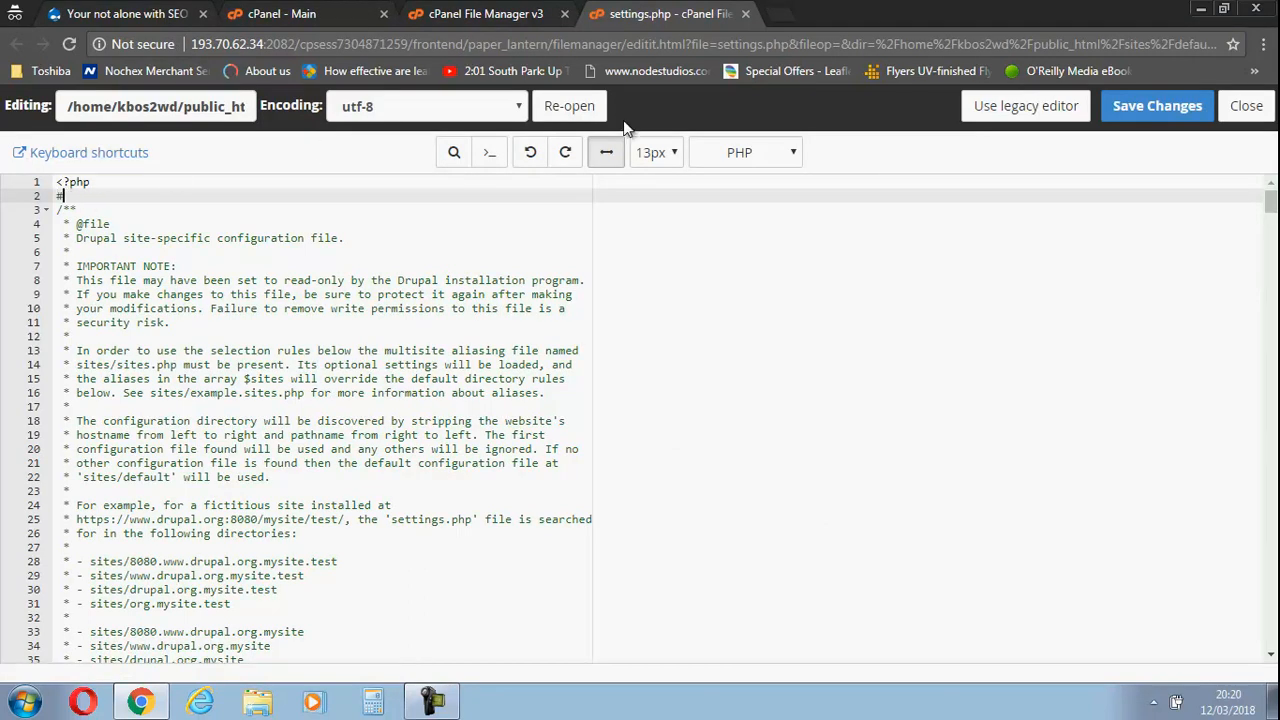
click(1156, 104)
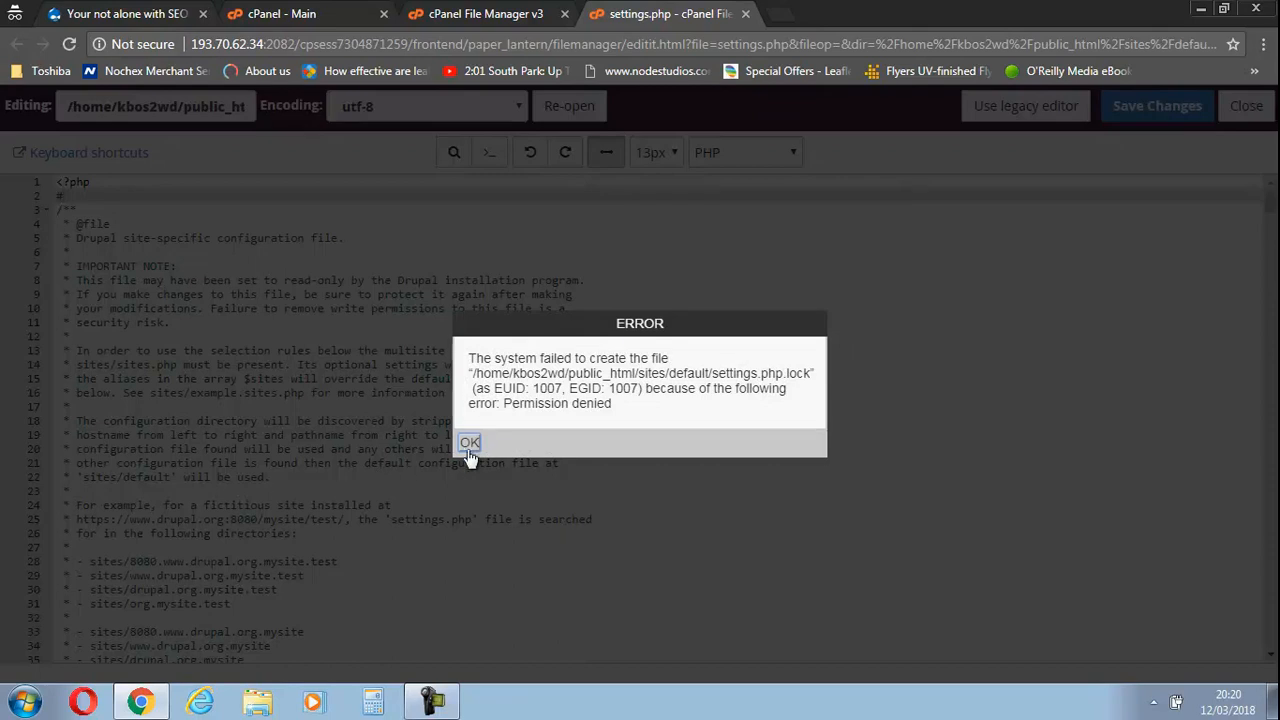
click(468, 442)
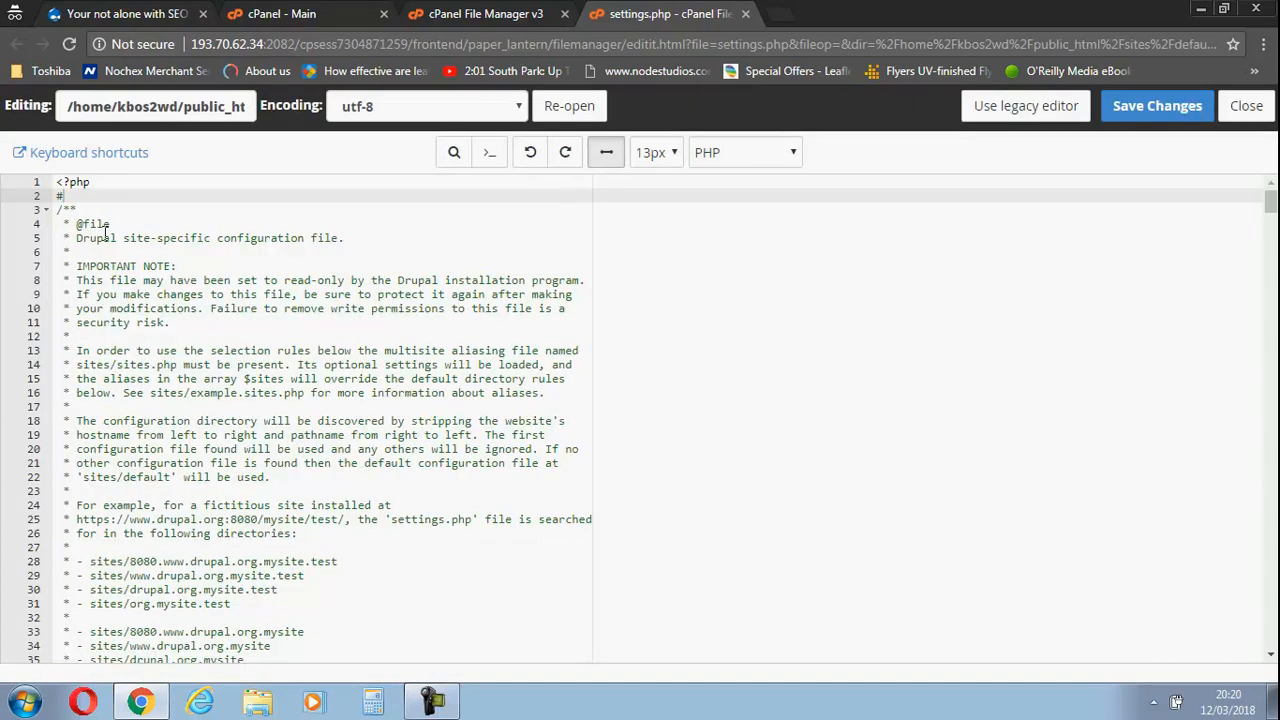
click(62, 208)
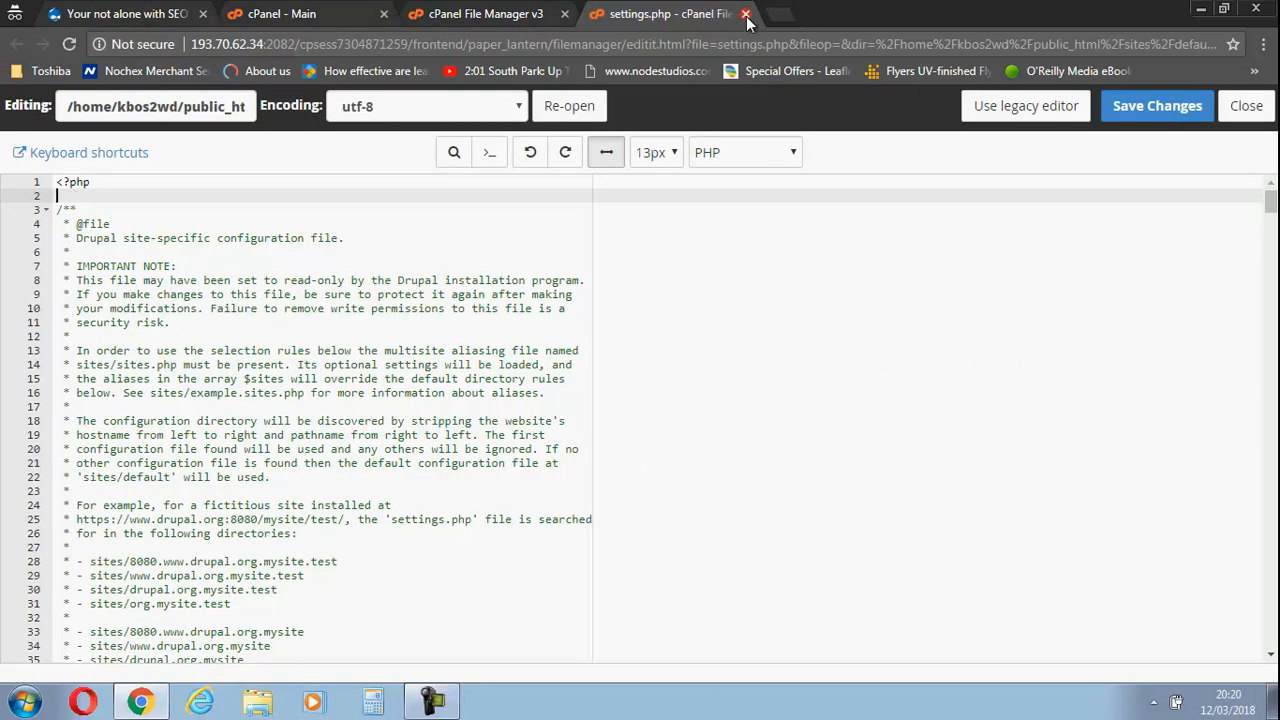
click(744, 14)
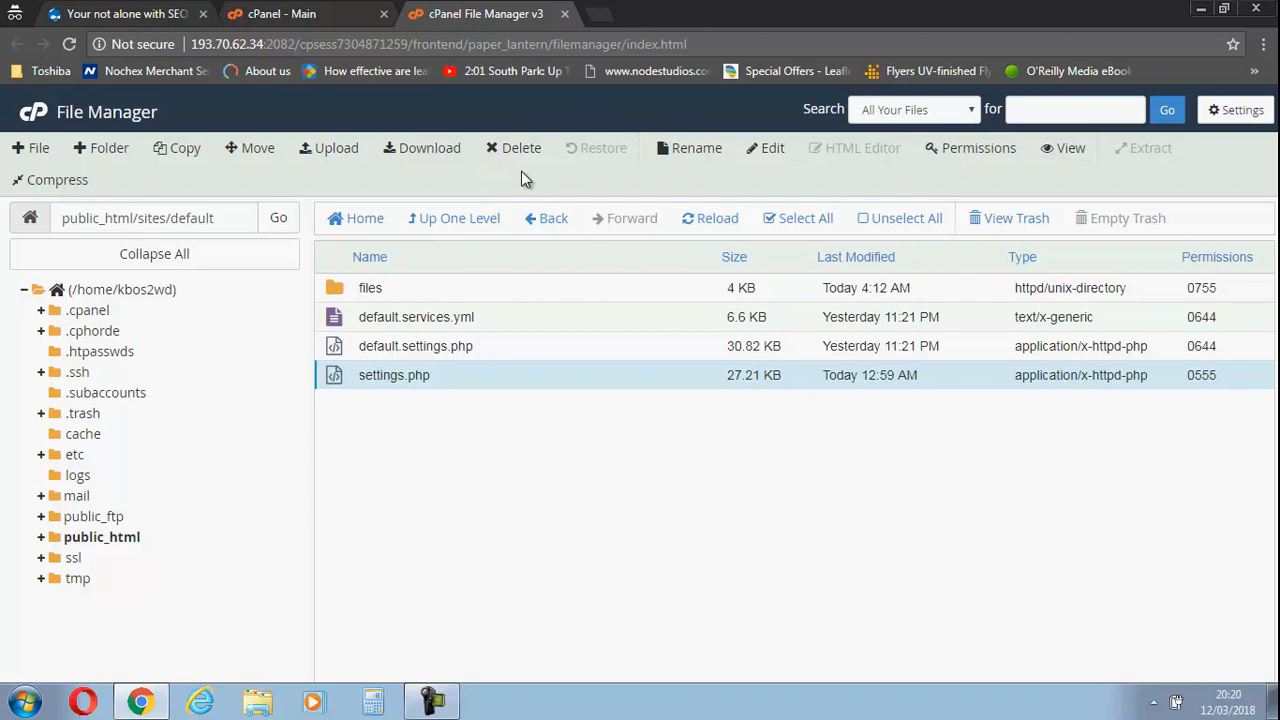
mouse_move(456, 312)
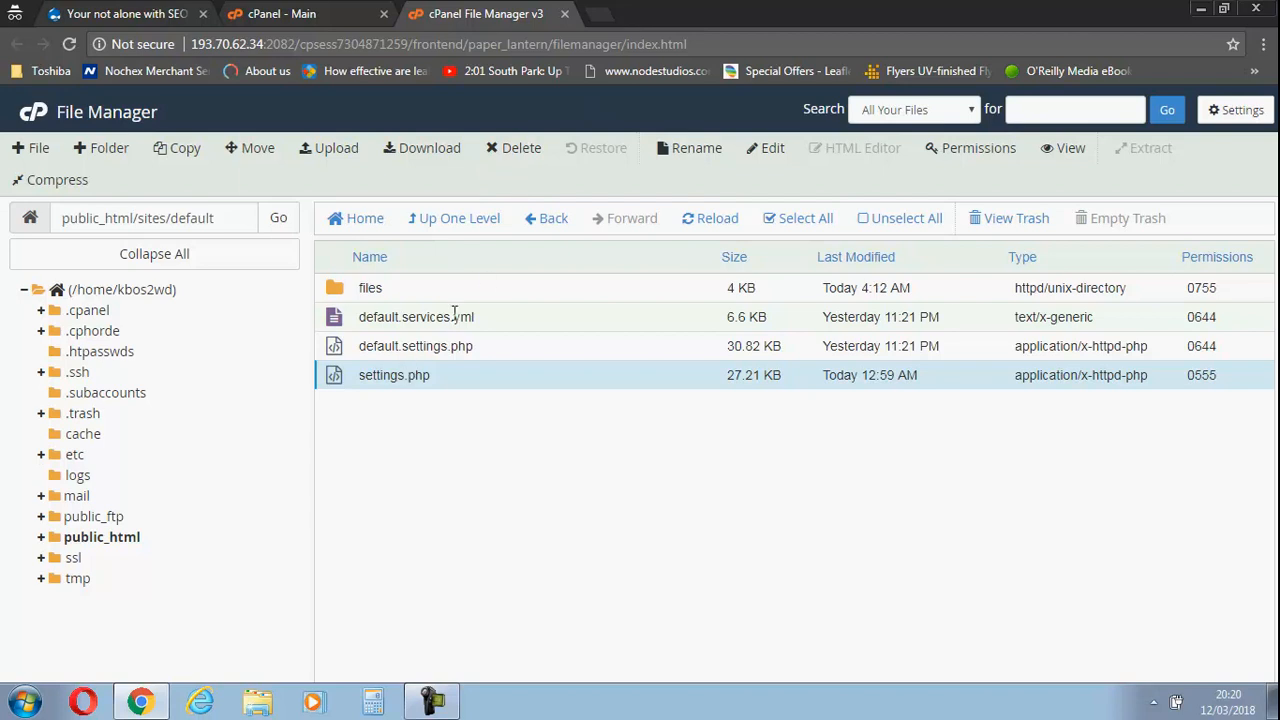
mouse_move(416, 340)
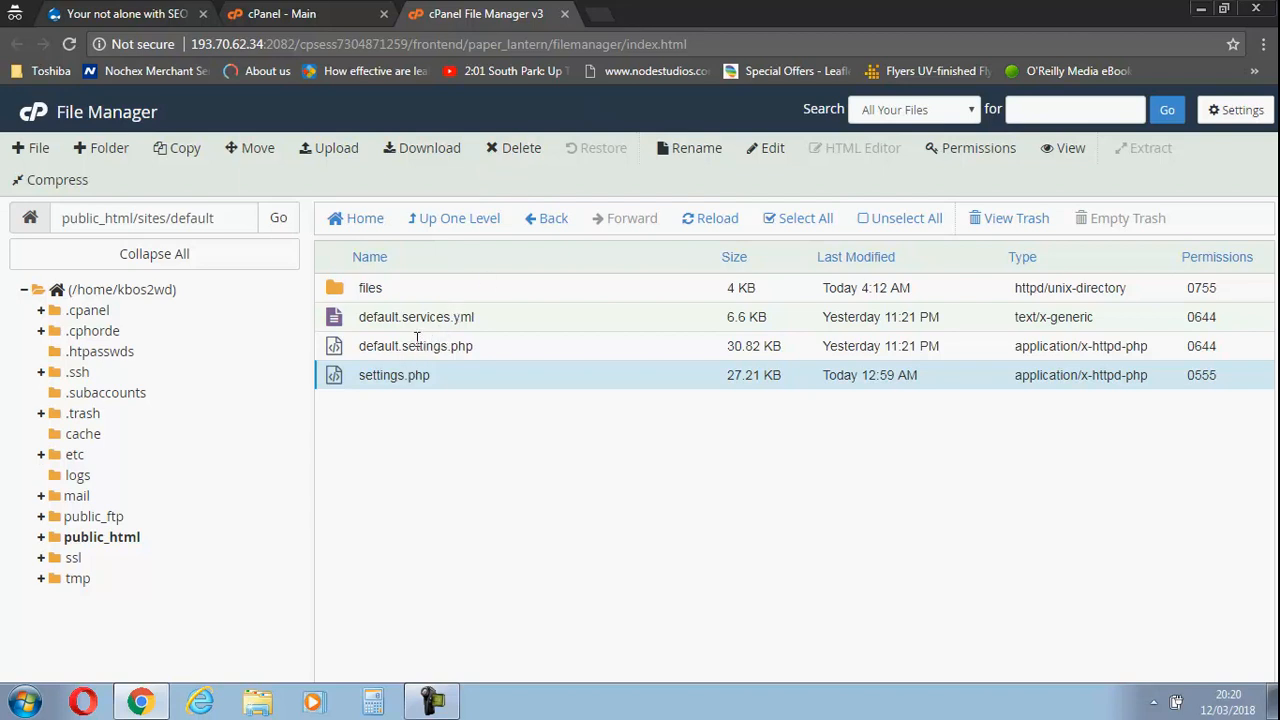
Go up to public_html/sites, look inside the all folder, then select the default folder
double_click(394, 376)
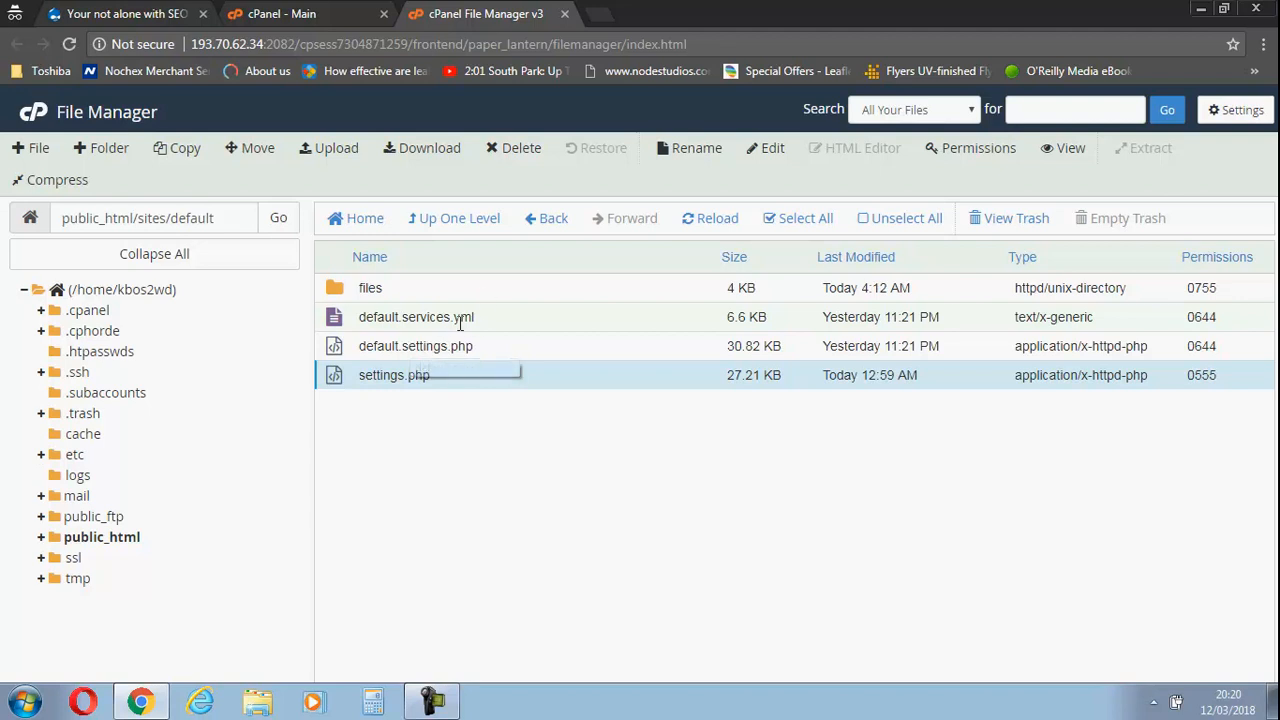
mouse_move(416, 344)
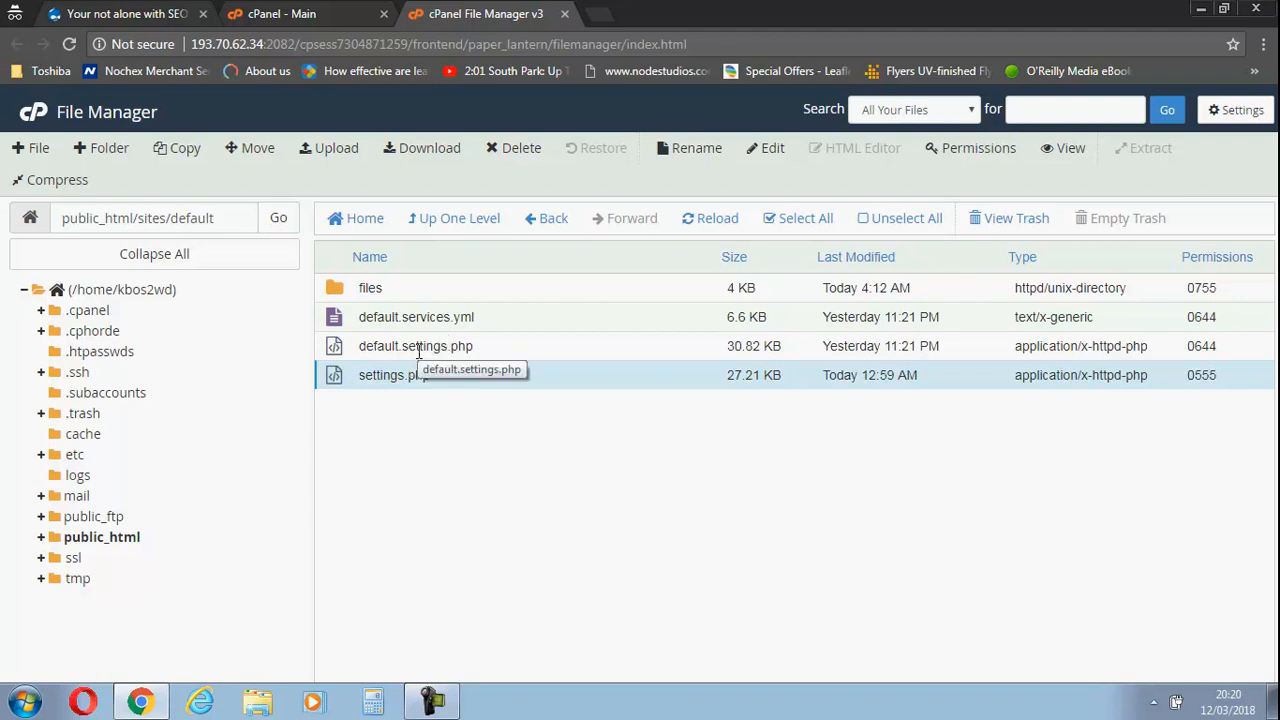
mouse_move(484, 344)
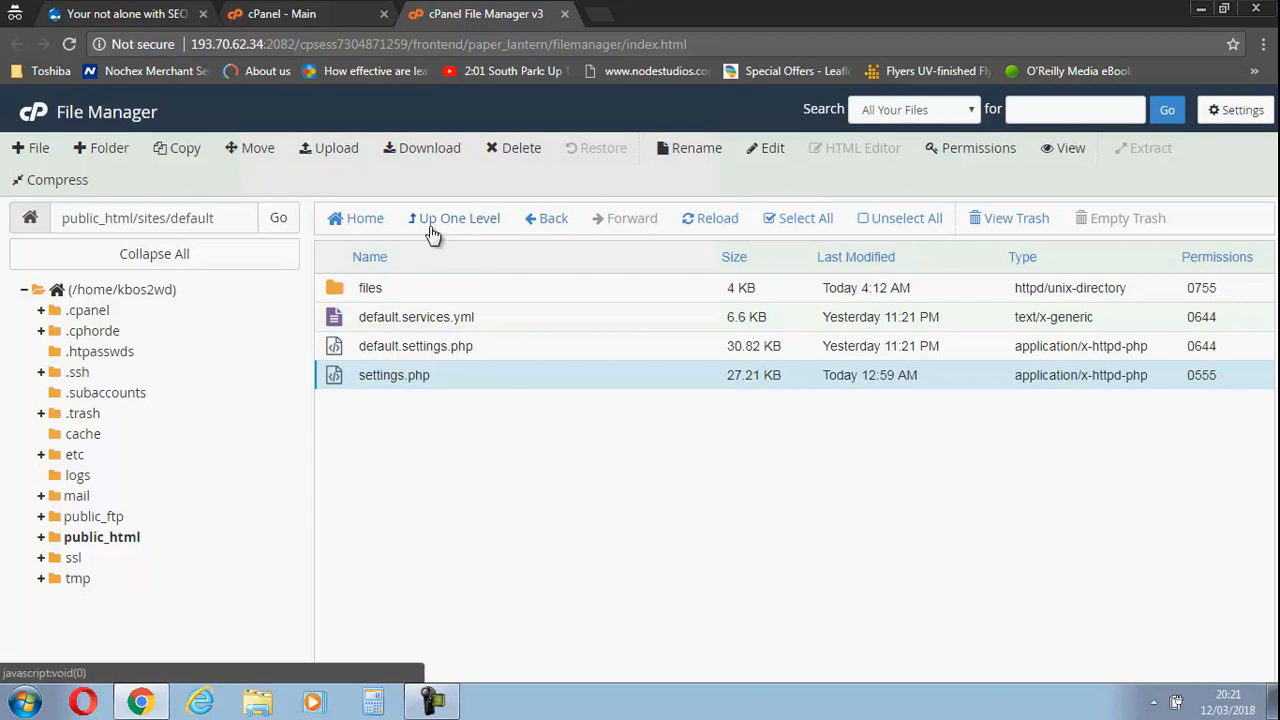
click(458, 218)
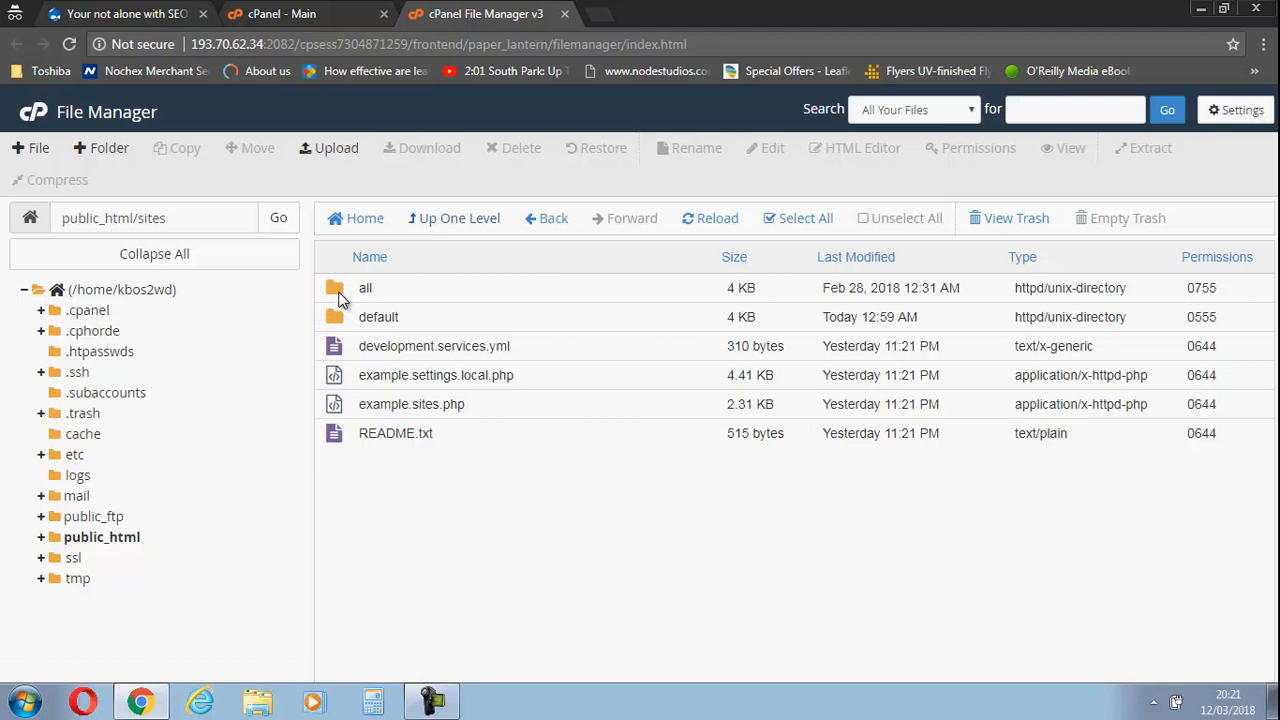
click(364, 288)
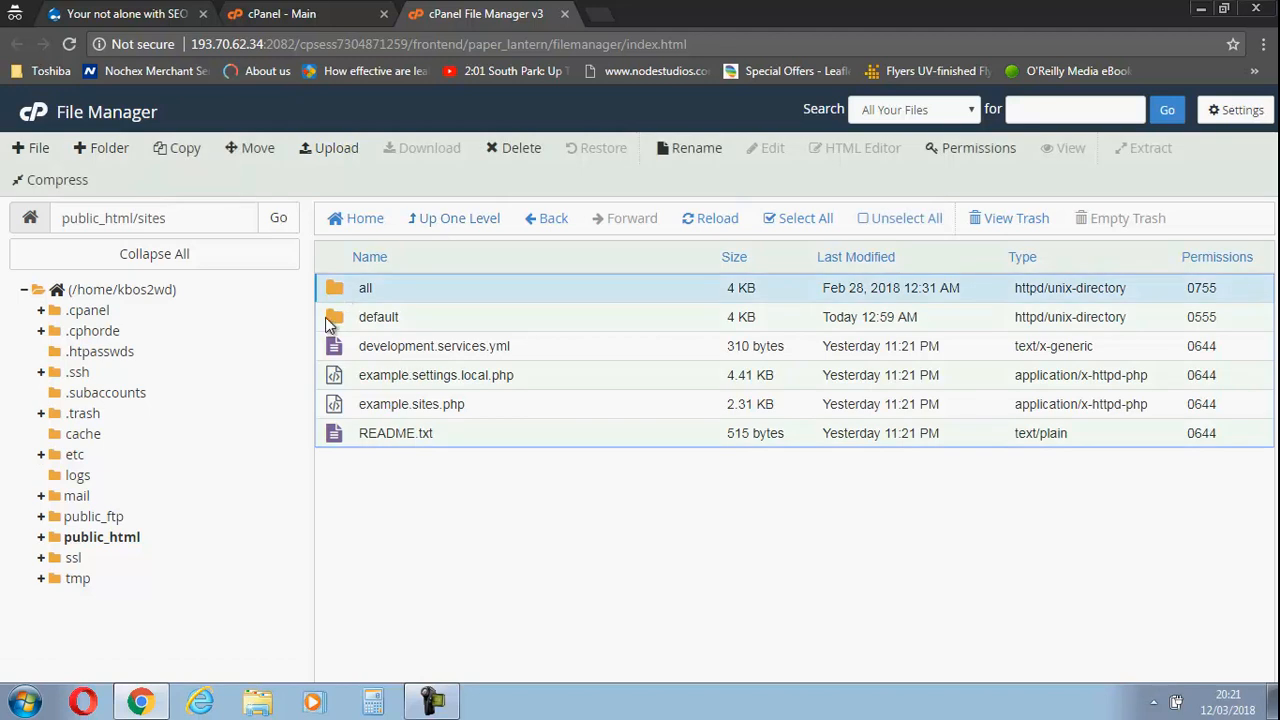
double_click(364, 288)
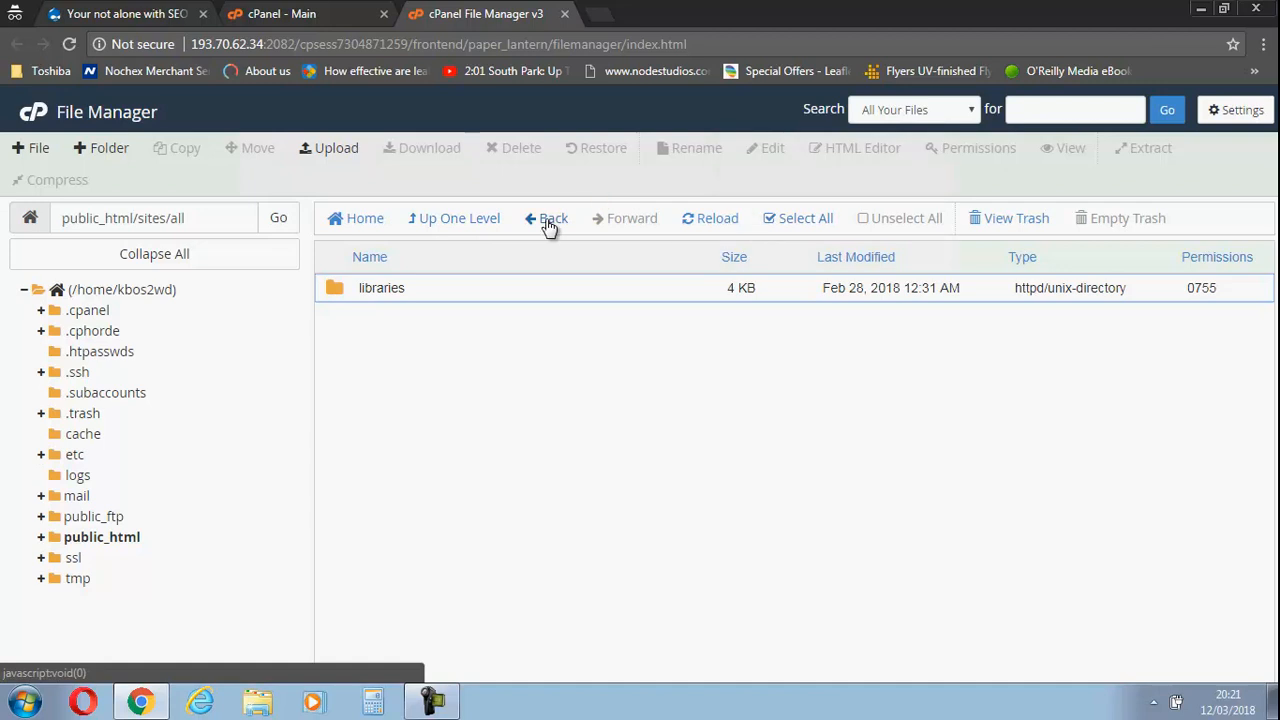
click(548, 218)
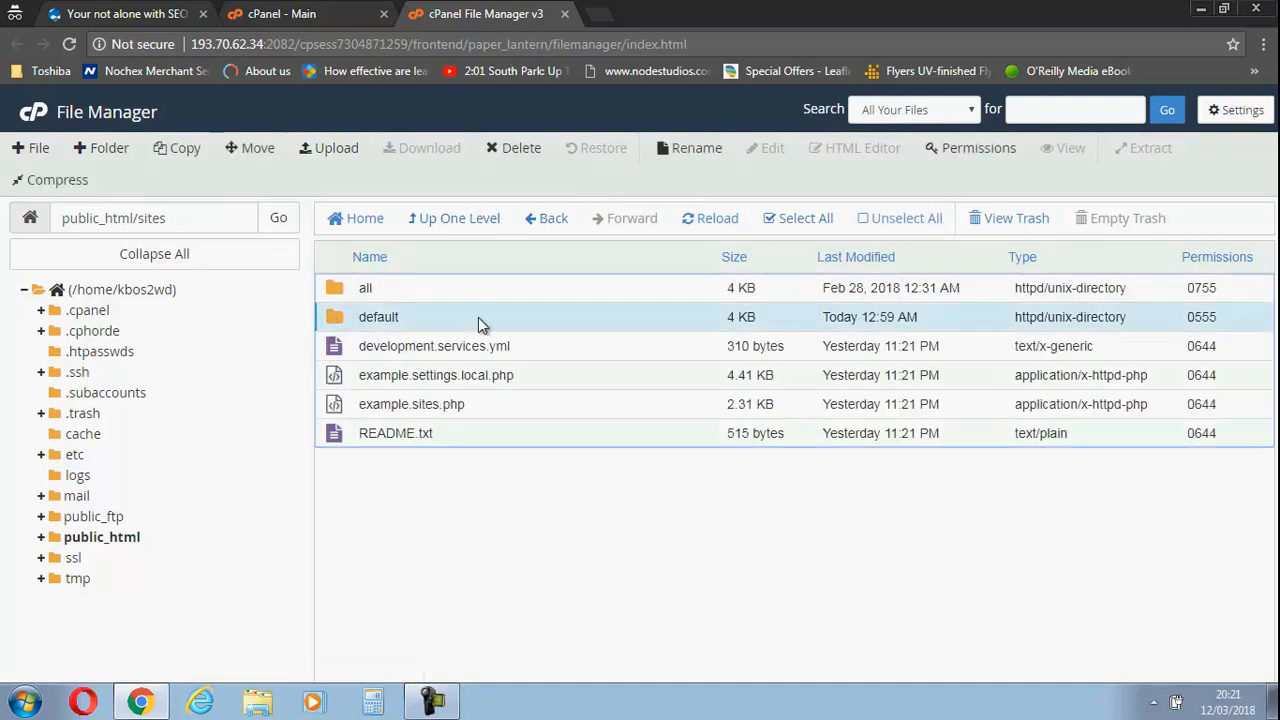
click(976, 148)
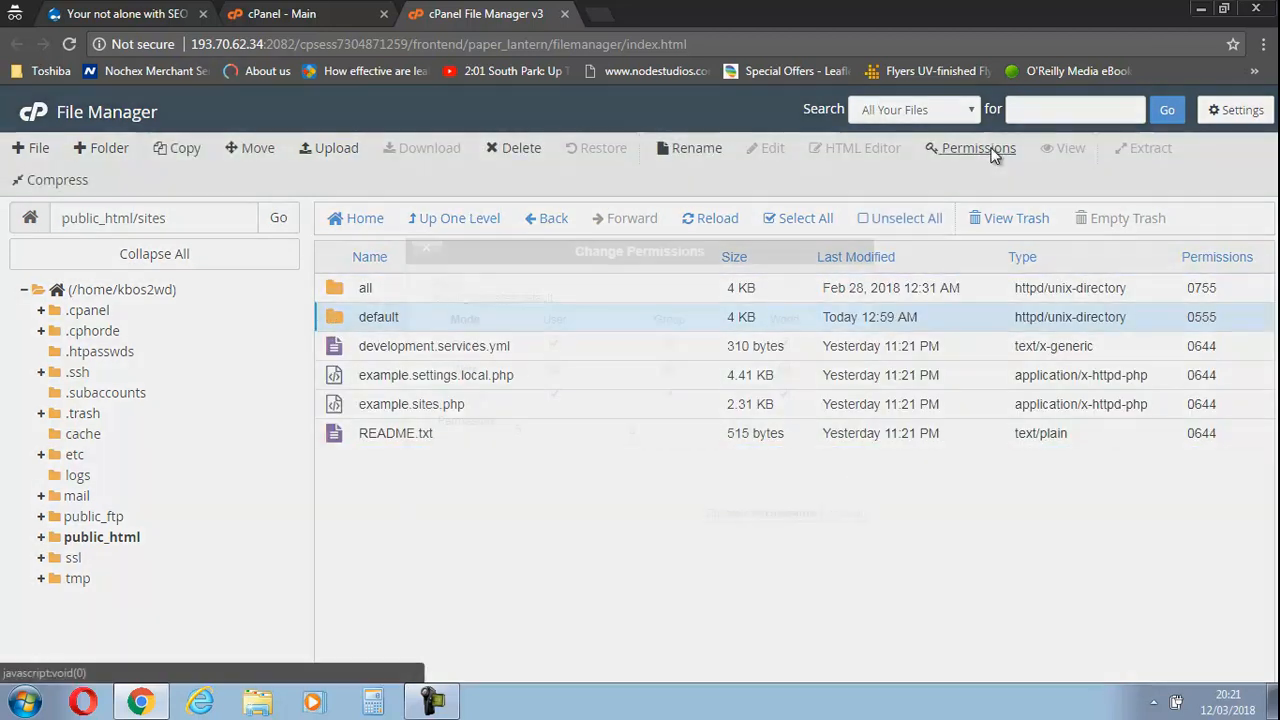
Change the default folder's permissions to 0777 with write access for everyone
click(978, 148)
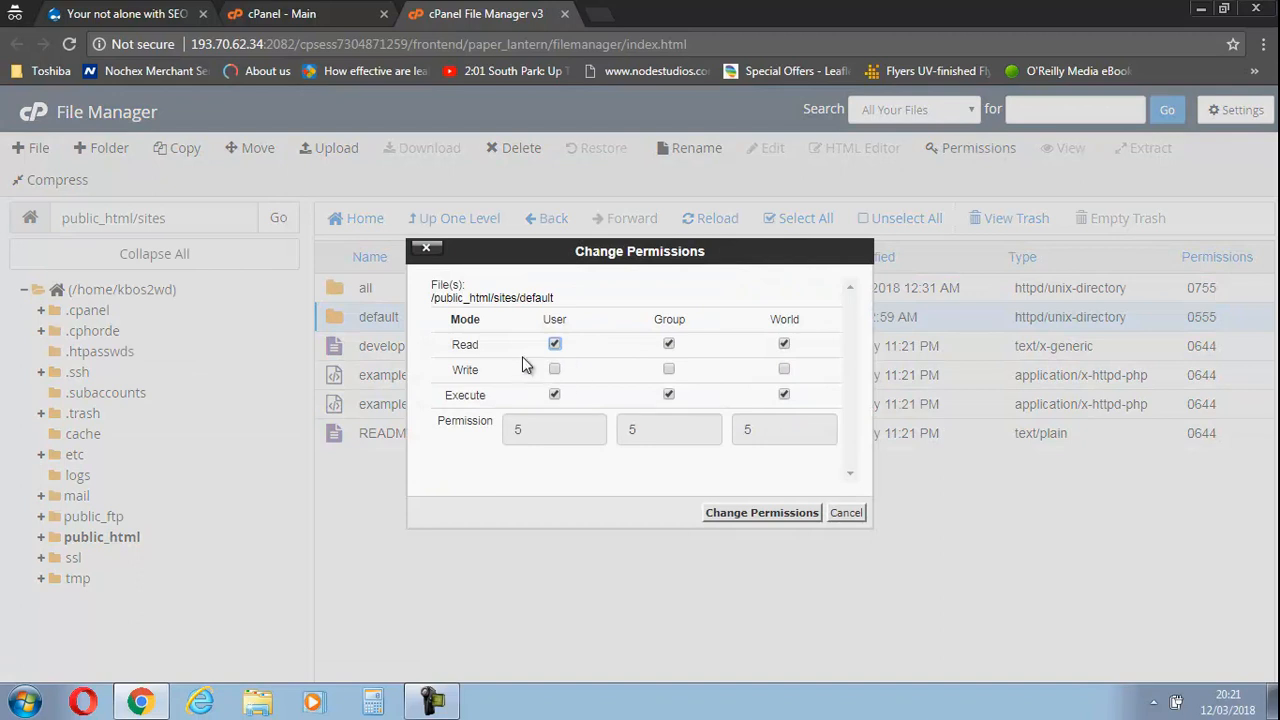
mouse_move(784, 372)
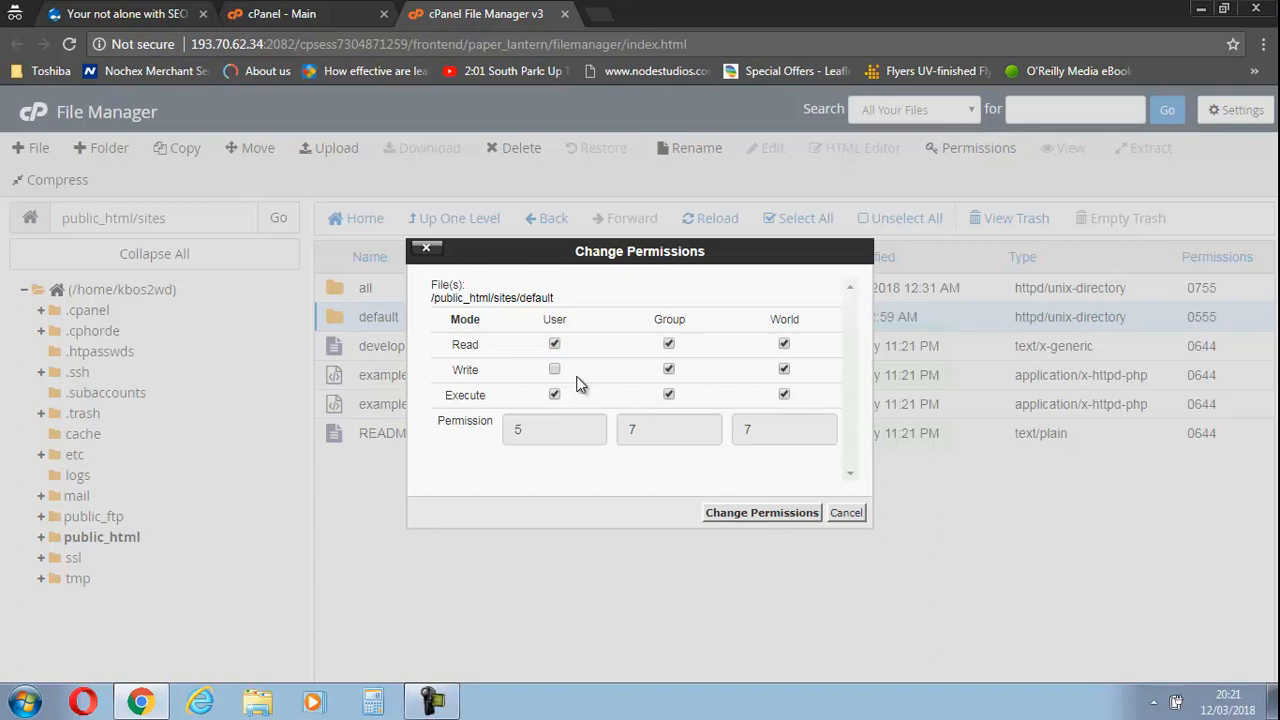
click(554, 368)
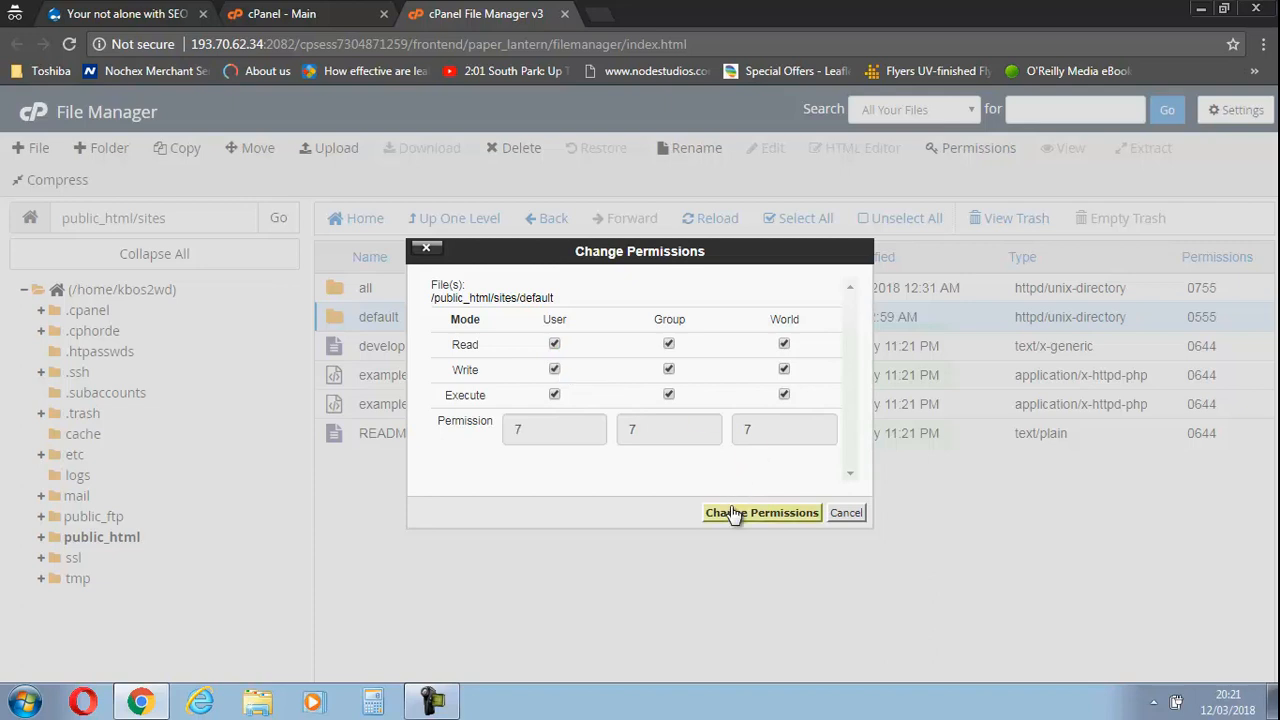
click(762, 512)
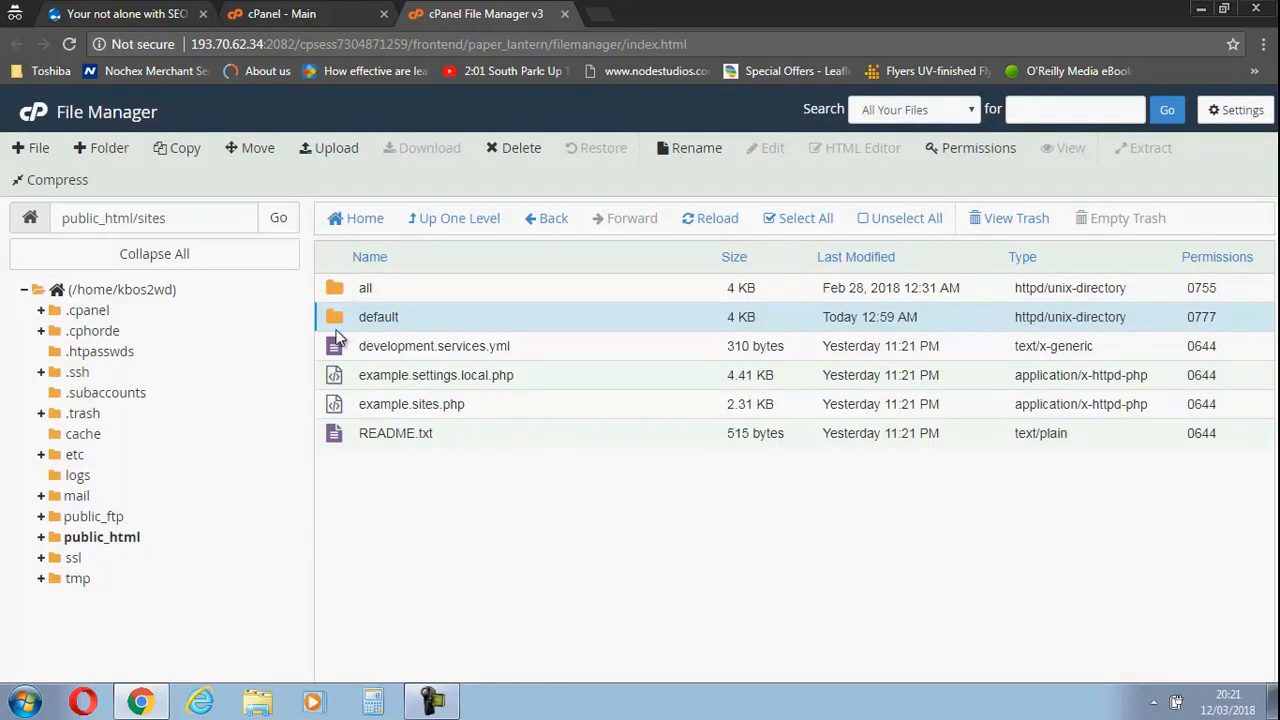
Enter the default folder and cancel the edit prompt for settings.php
double_click(378, 316)
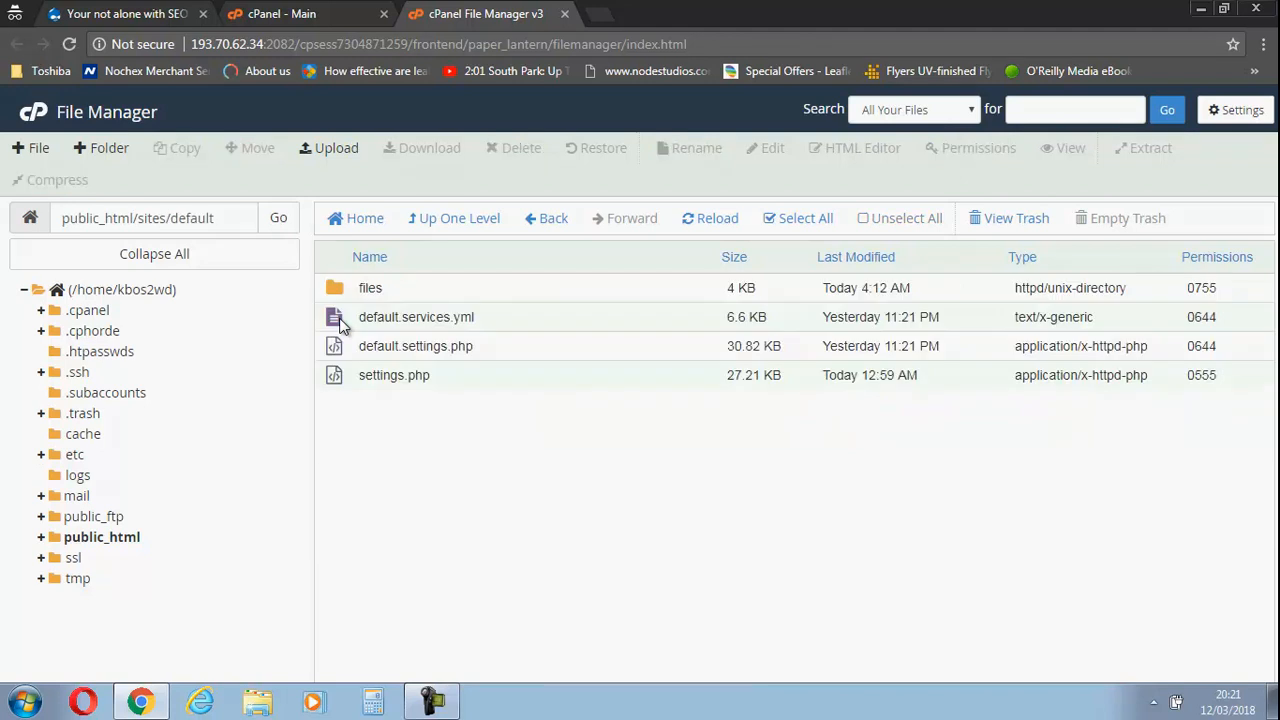
right_click(392, 374)
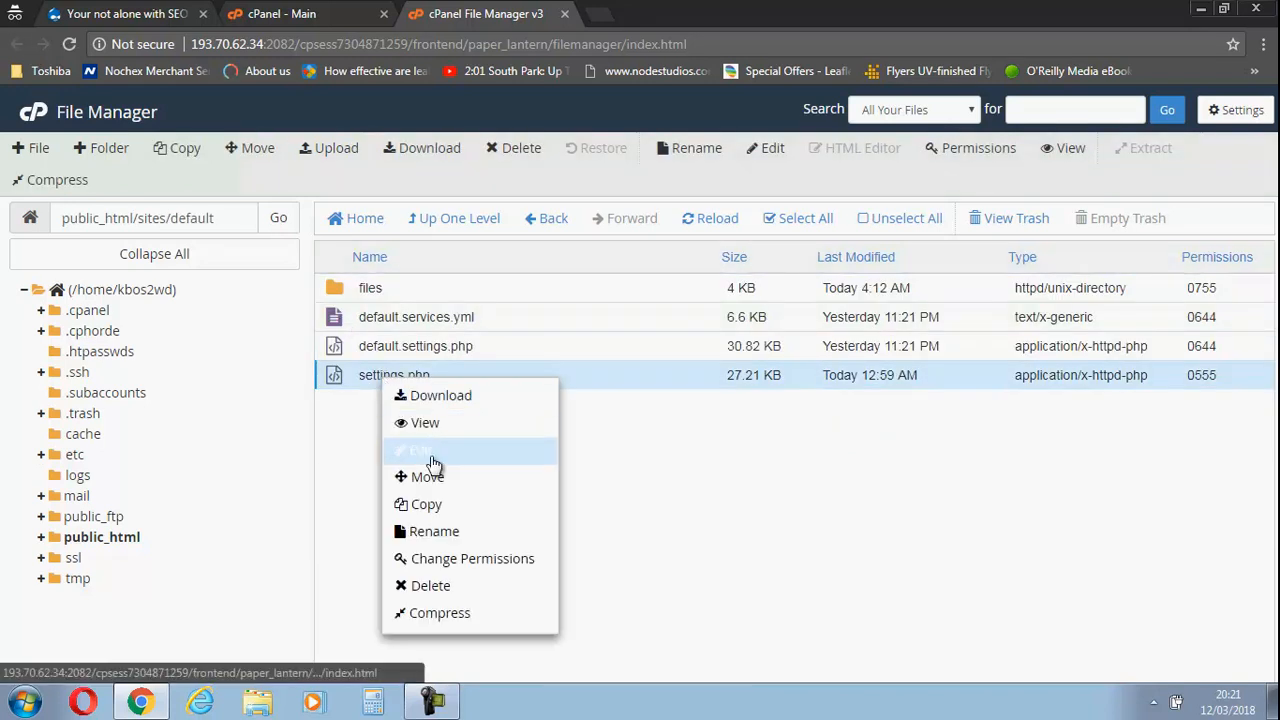
click(420, 450)
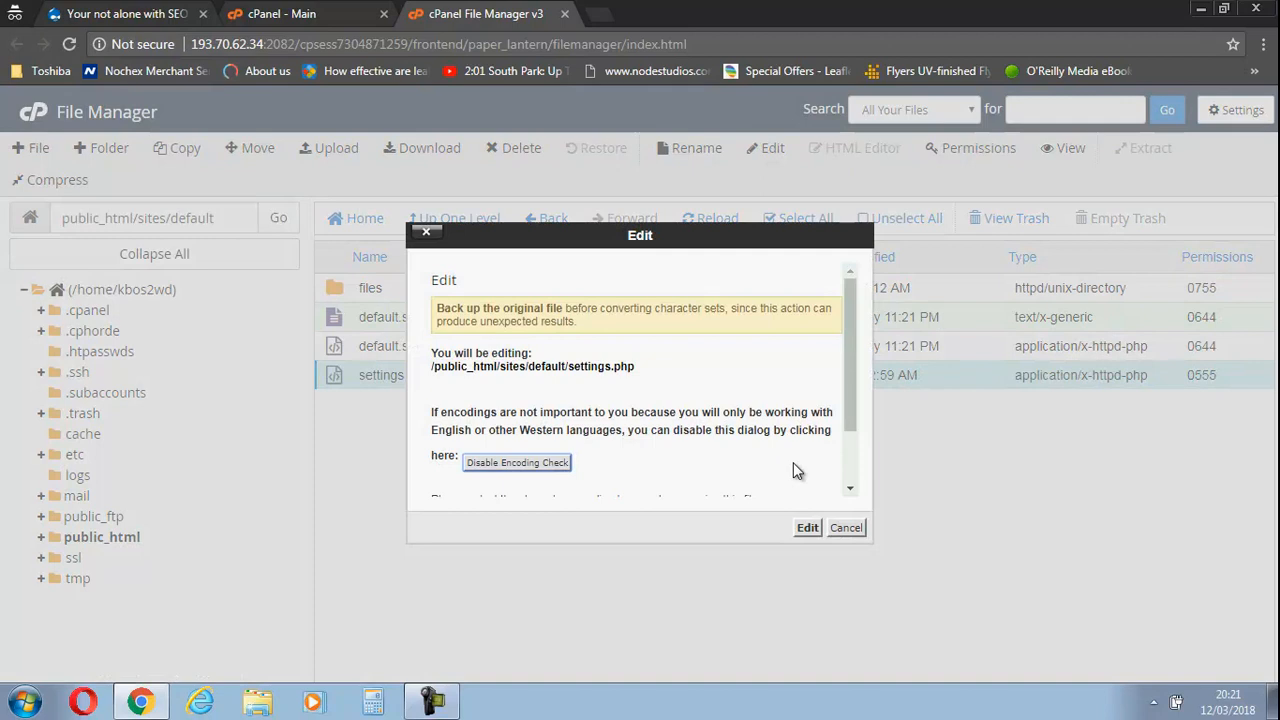
click(846, 528)
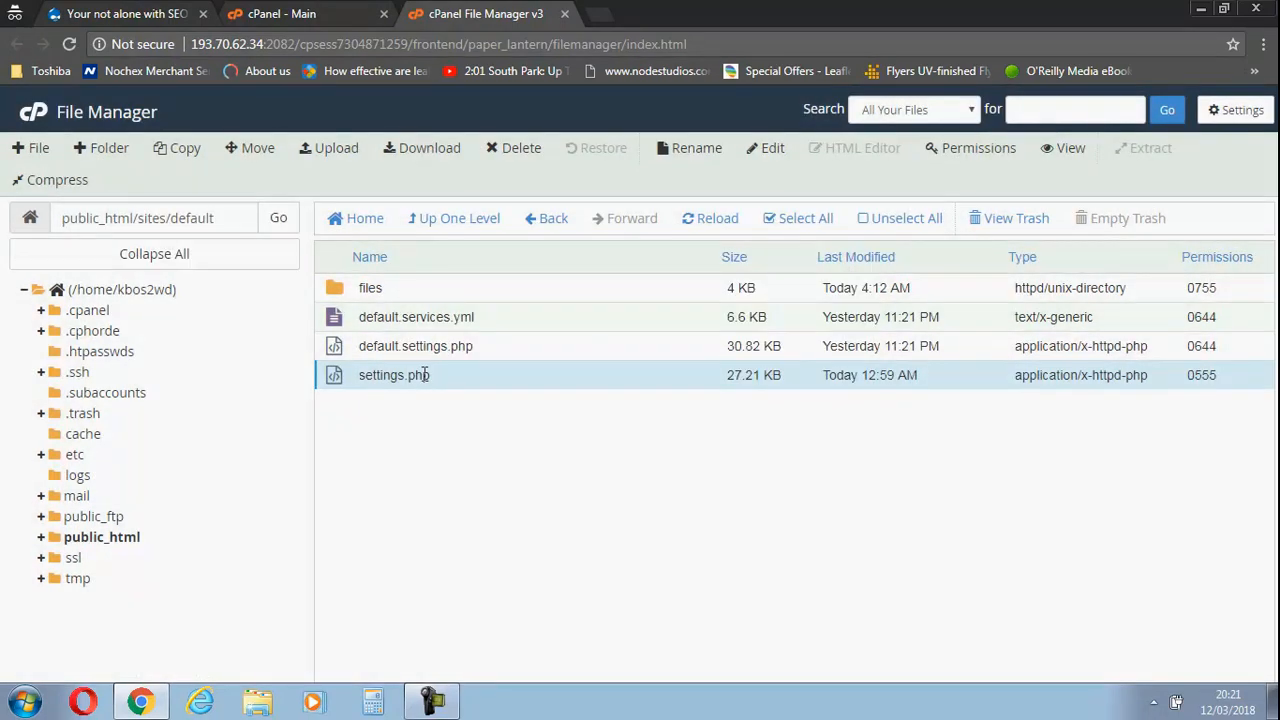
Change settings.php permissions to 0777 with write access for everyone
right_click(394, 374)
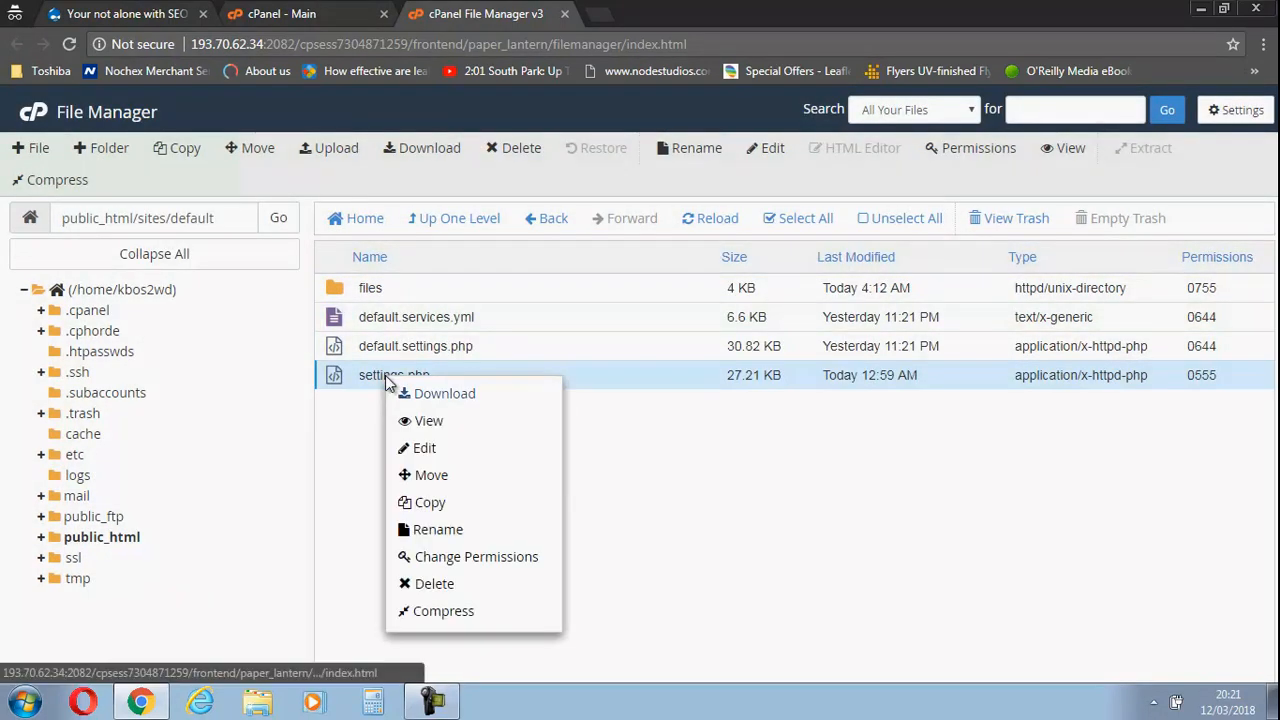
click(476, 556)
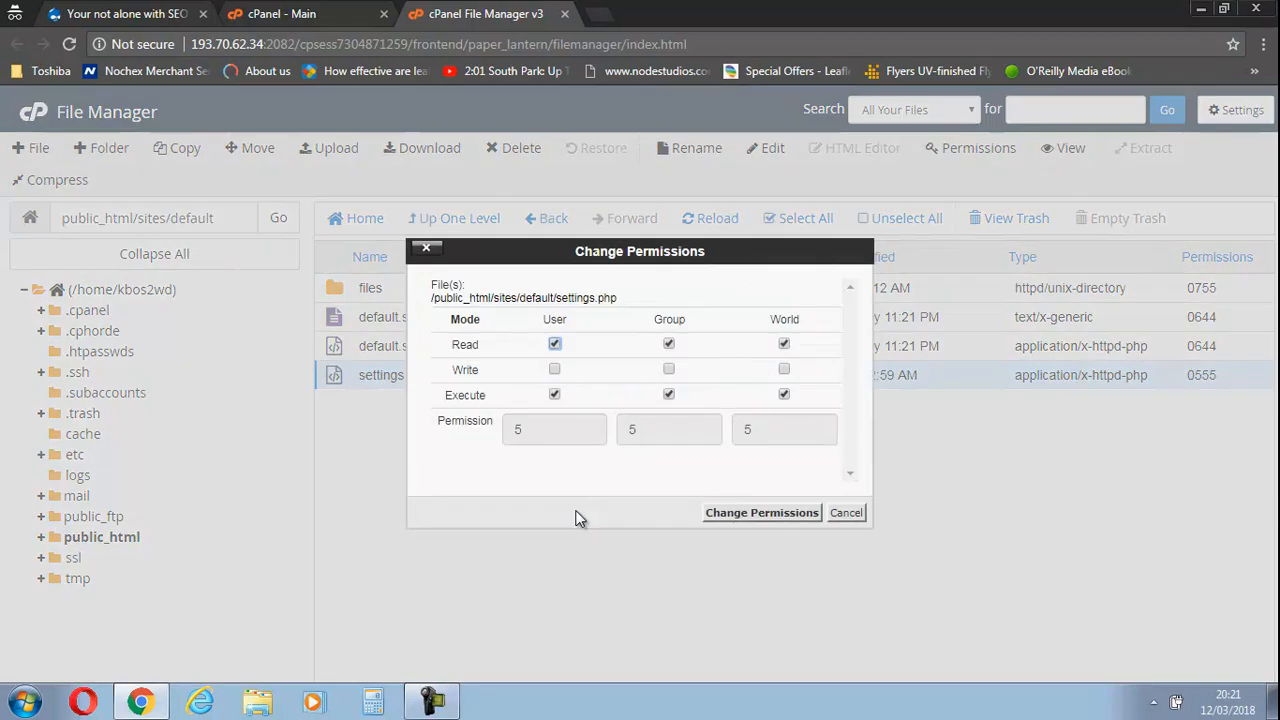
click(554, 368)
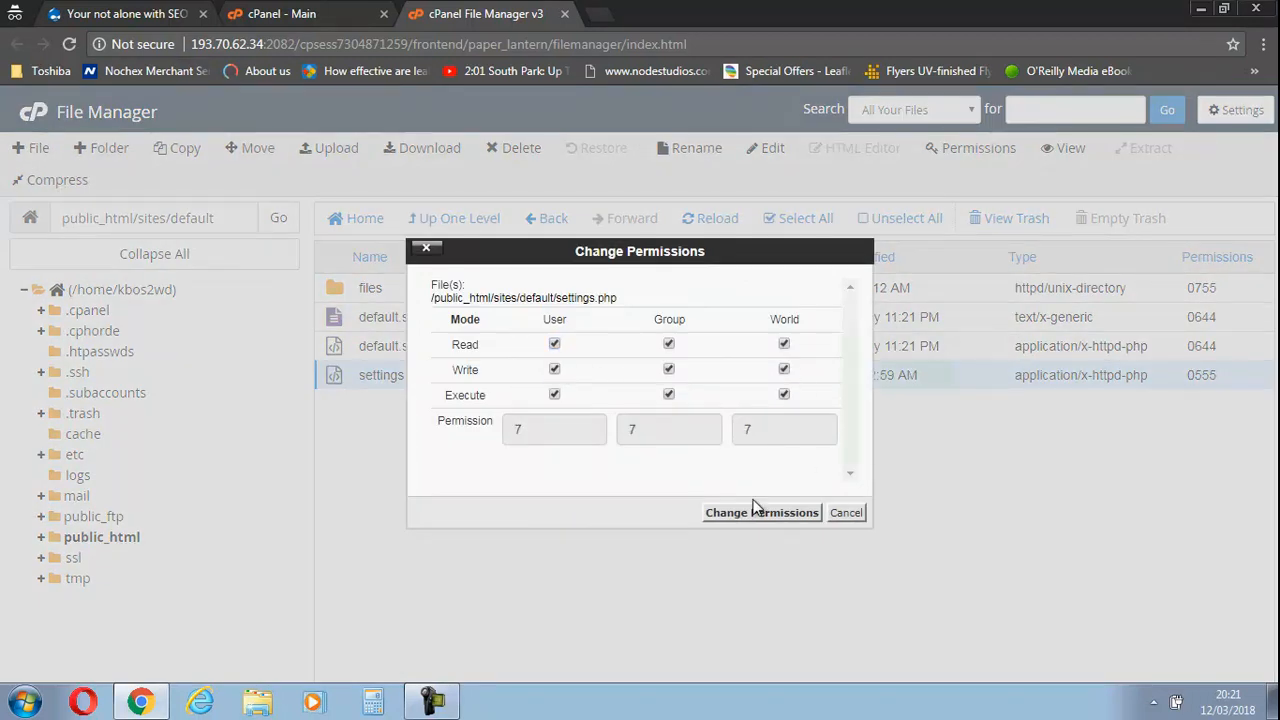
click(760, 512)
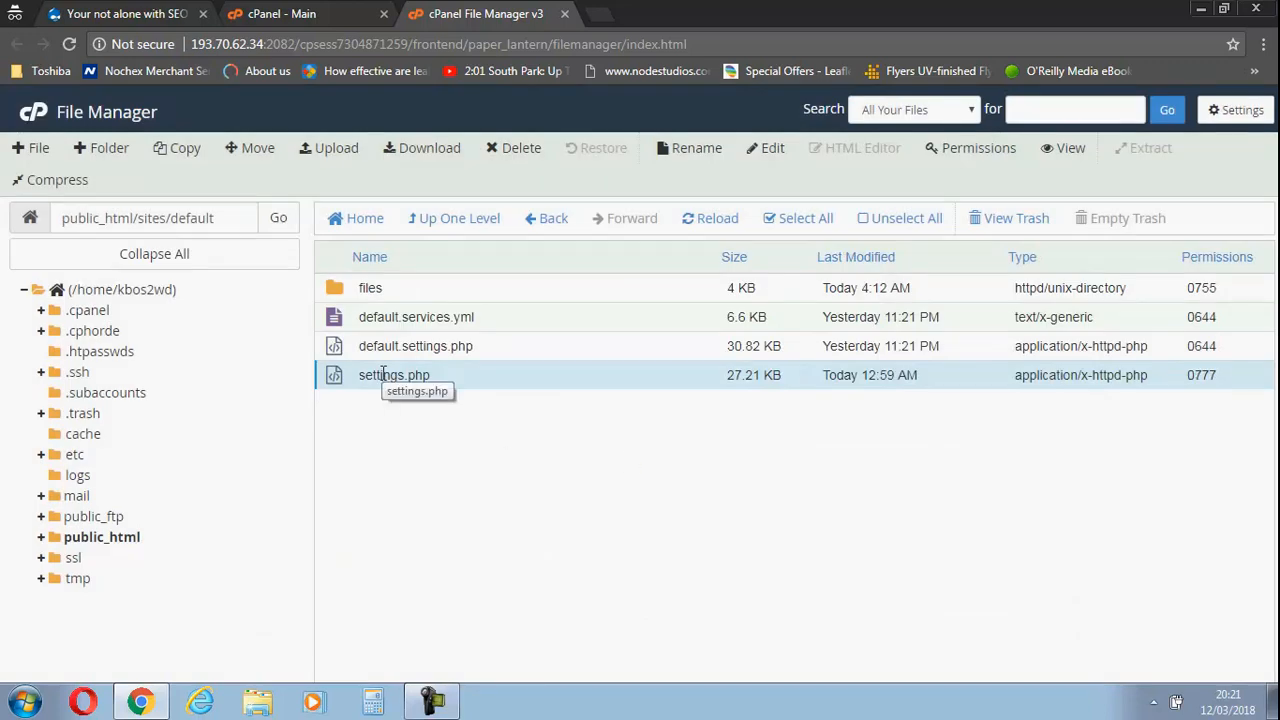
Open settings.php in the File Manager code editor
right_click(394, 374)
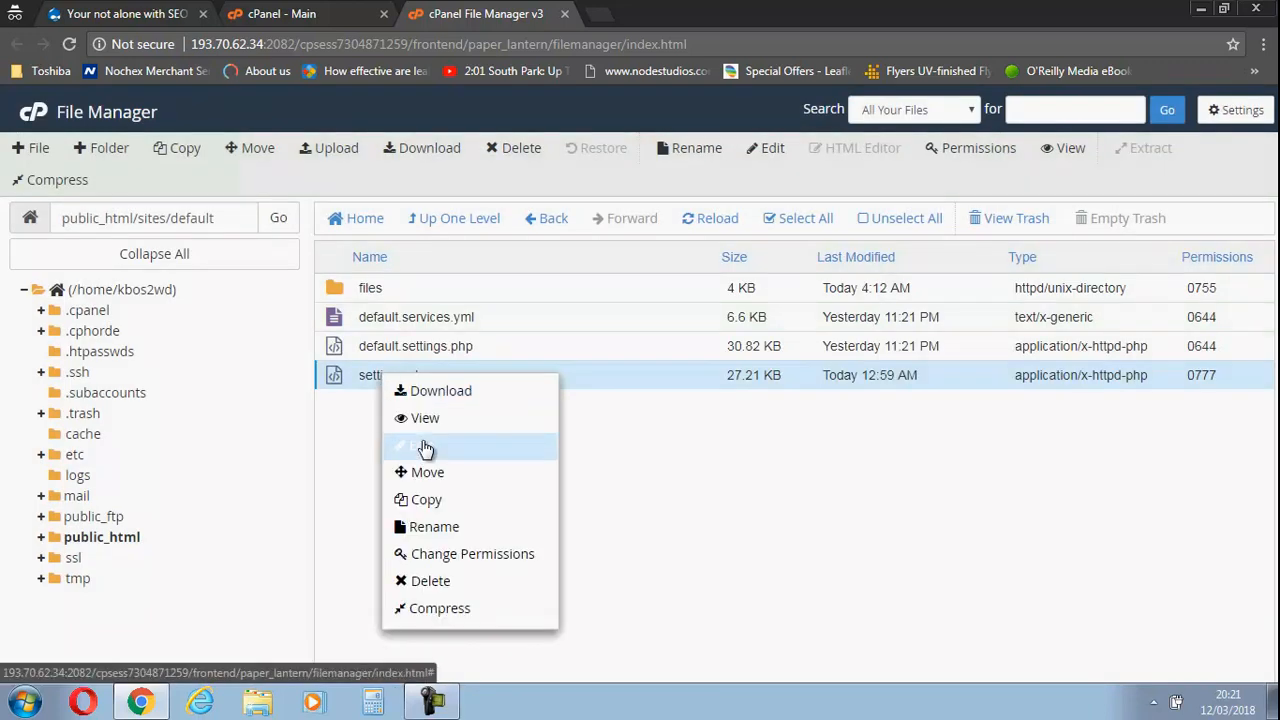
click(424, 444)
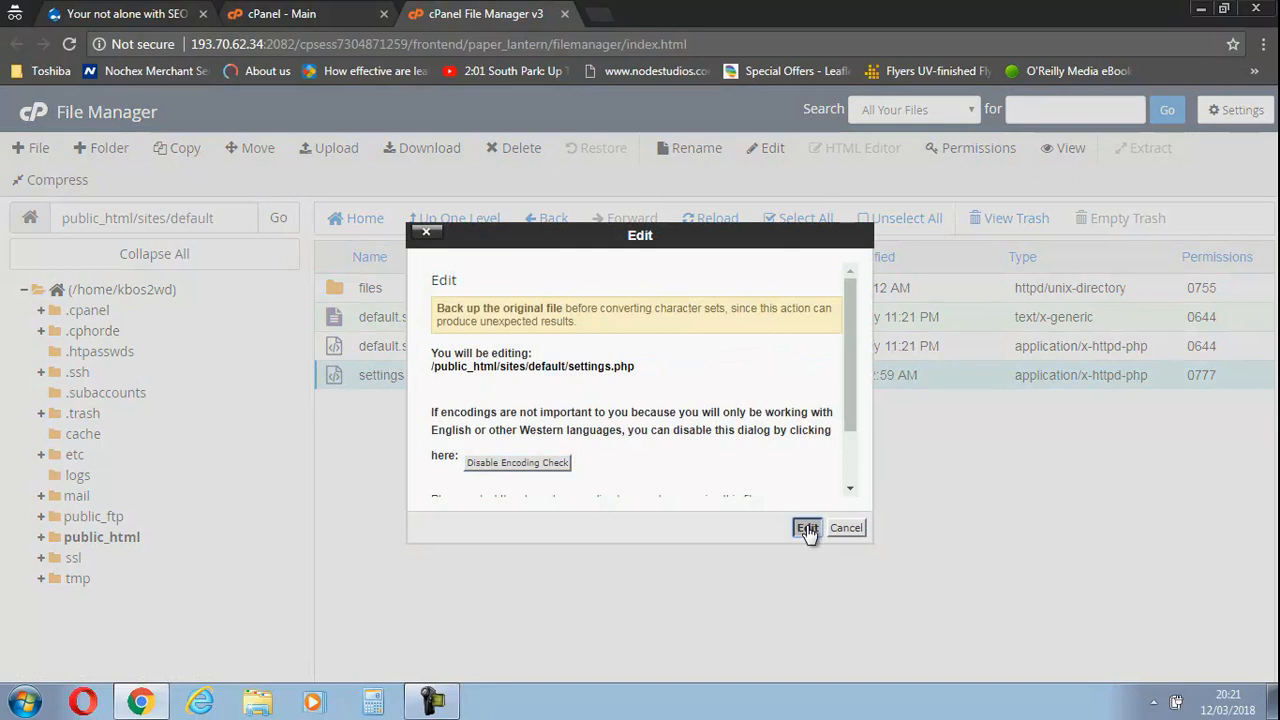
click(808, 528)
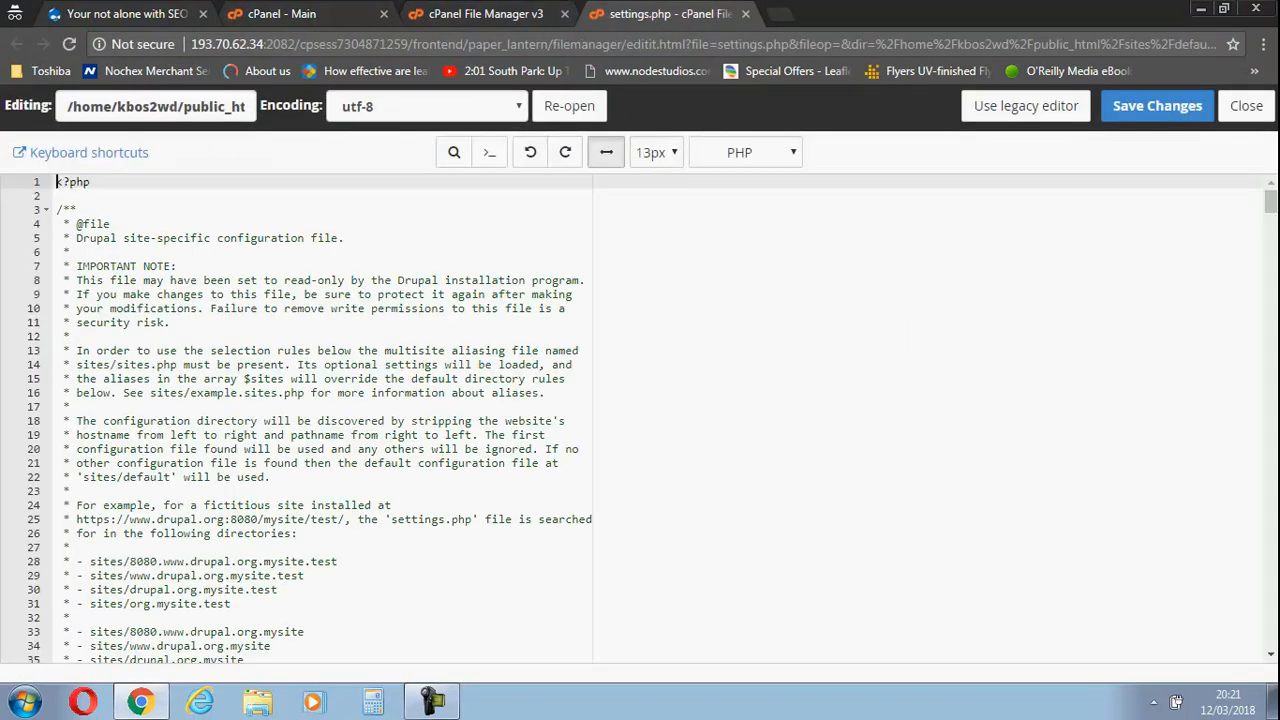
Scroll the editor down to line 309 where update_free_access reads FALSE
scroll(down, 3)
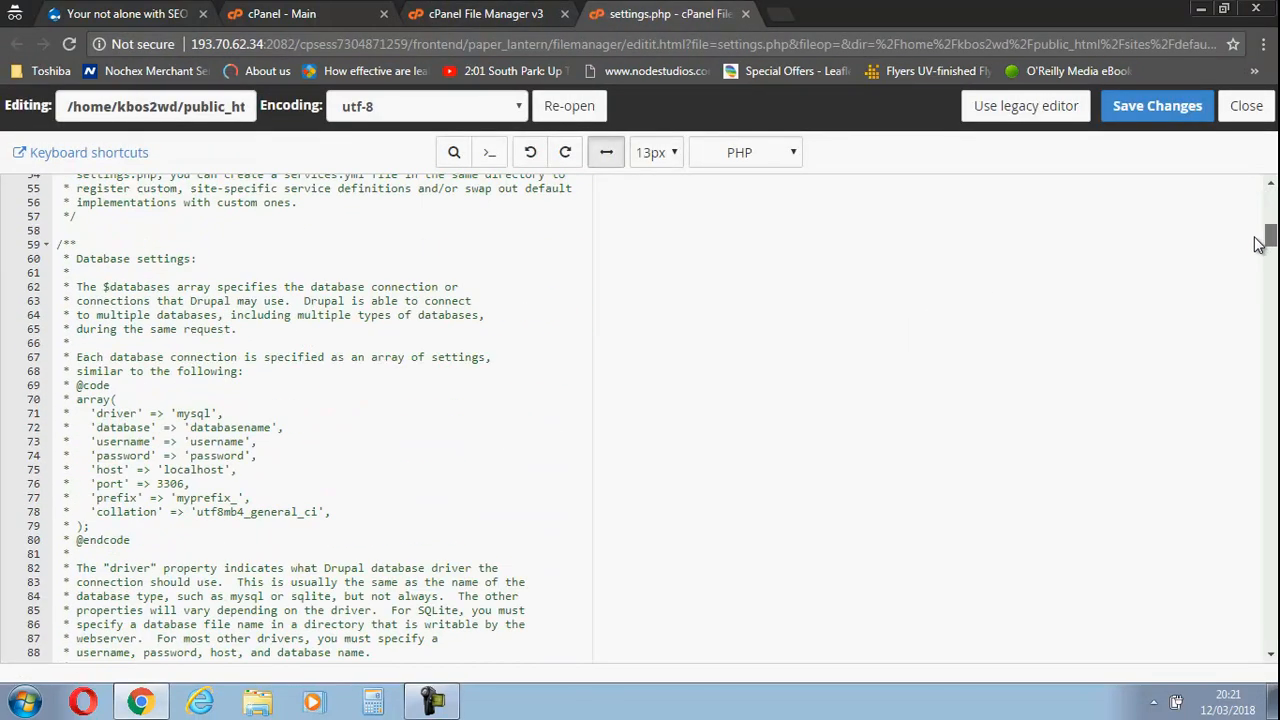
scroll(down, 3)
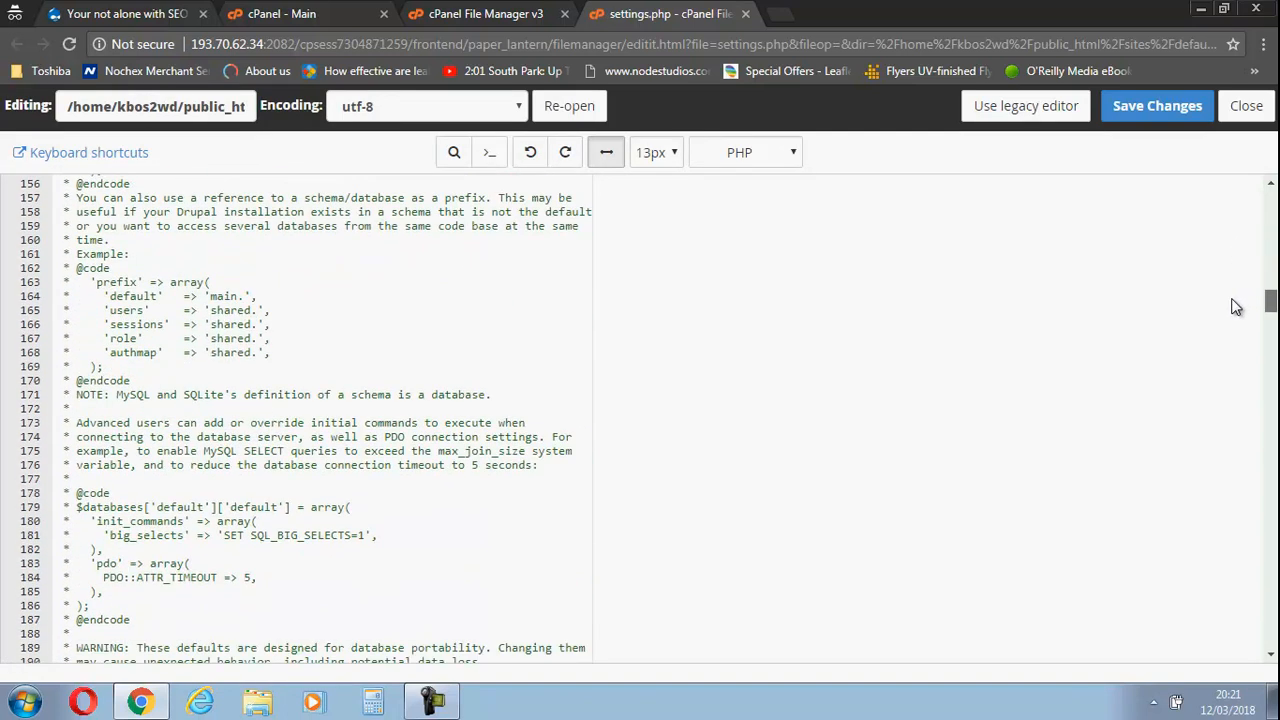
scroll(down, 3)
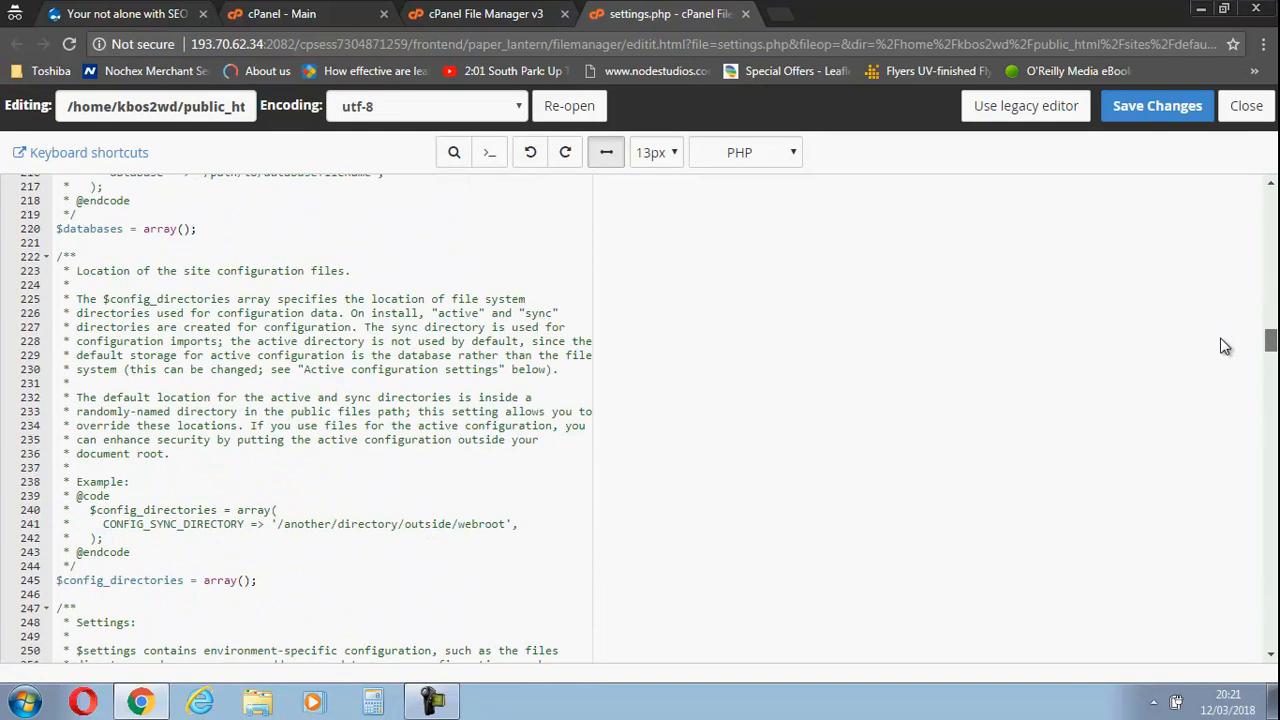
scroll(down, 3)
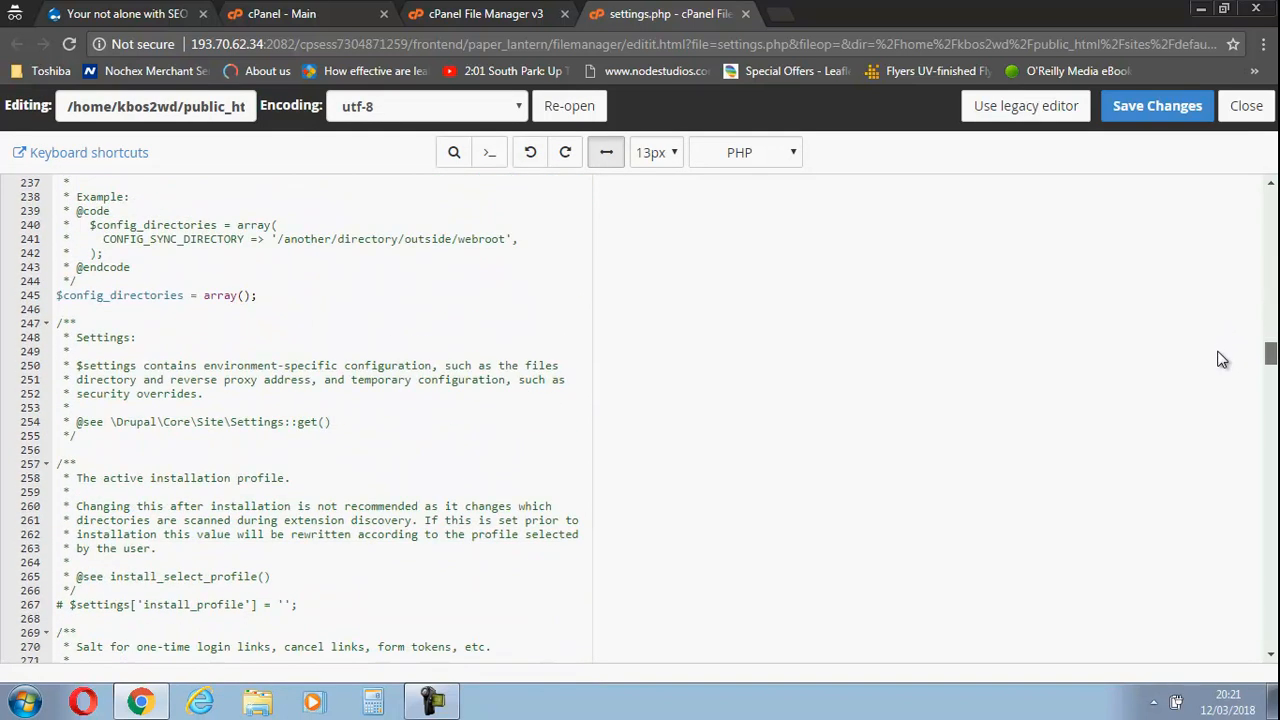
scroll(down, 3)
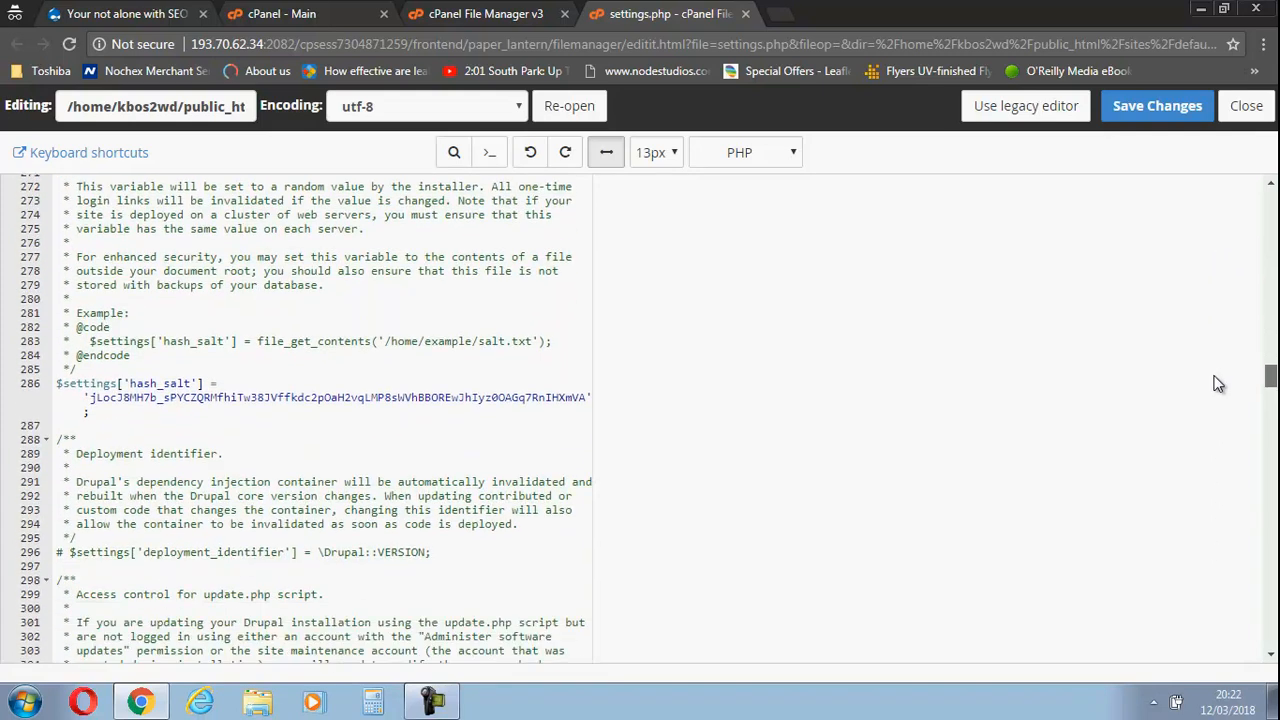
scroll(down, 3)
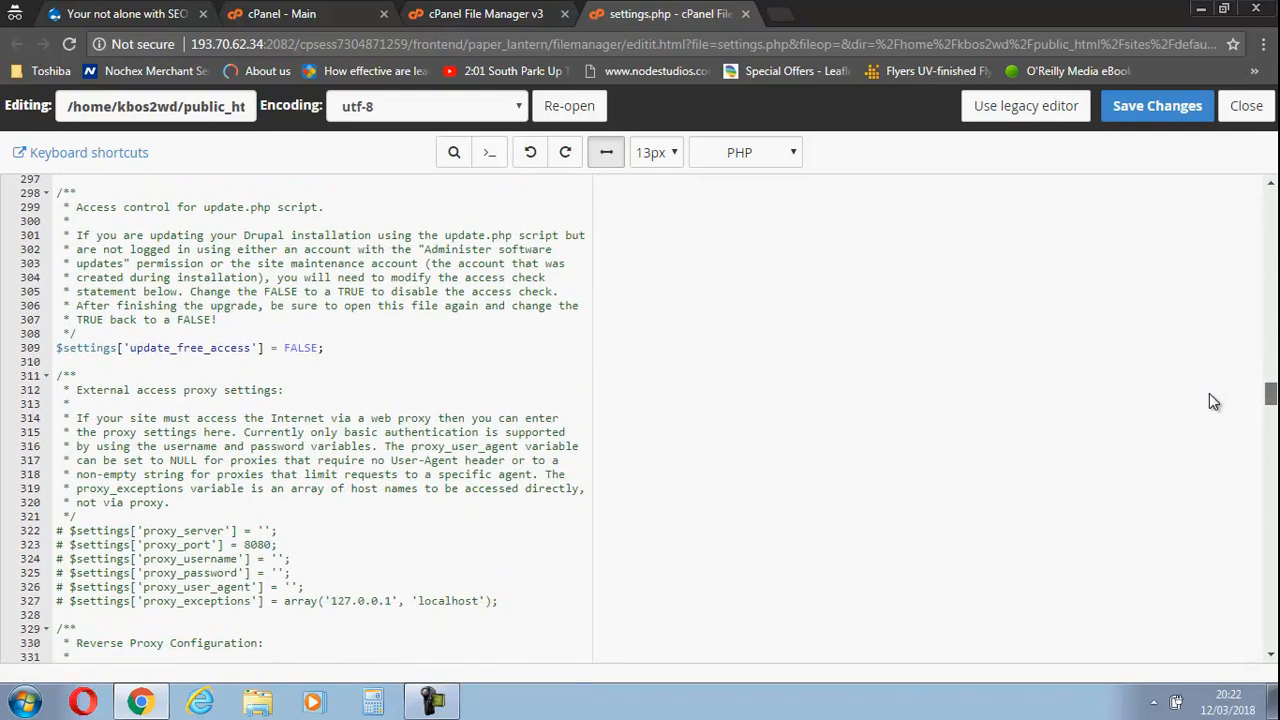
scroll(down, 3)
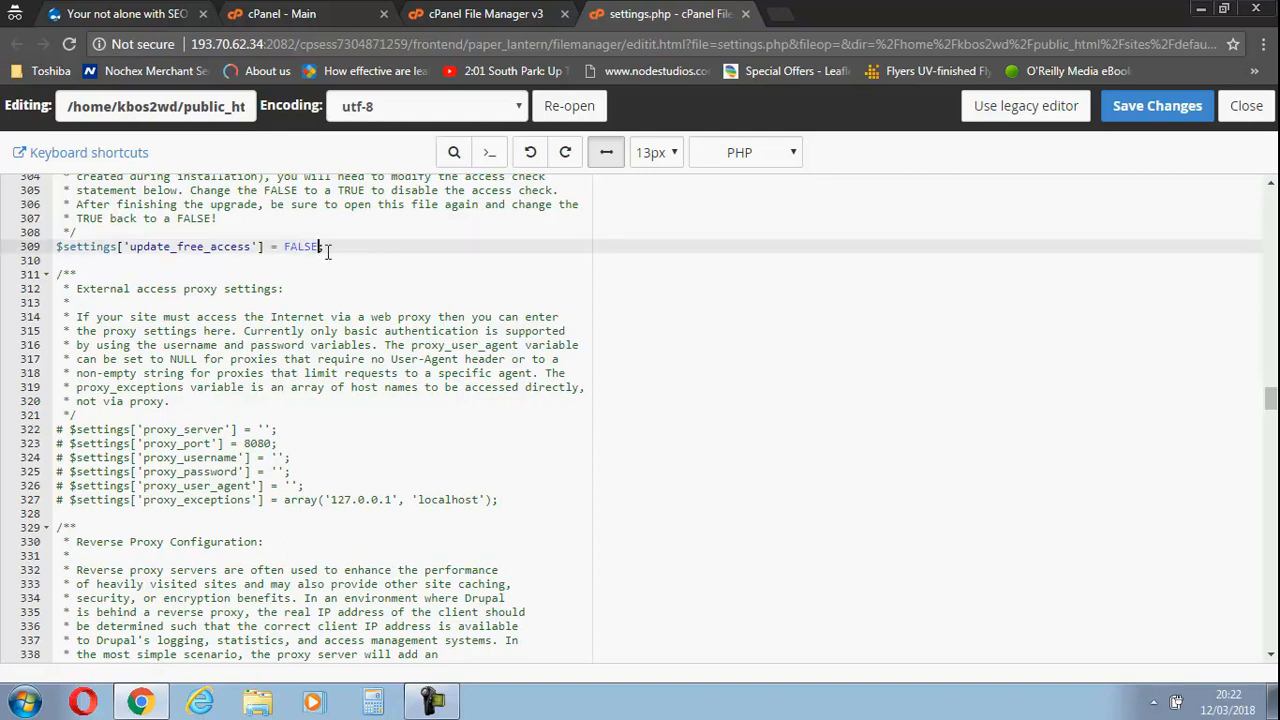
Replace FALSE with TRUE for update_free_access on line 309 and save settings.php
key(Backspace)
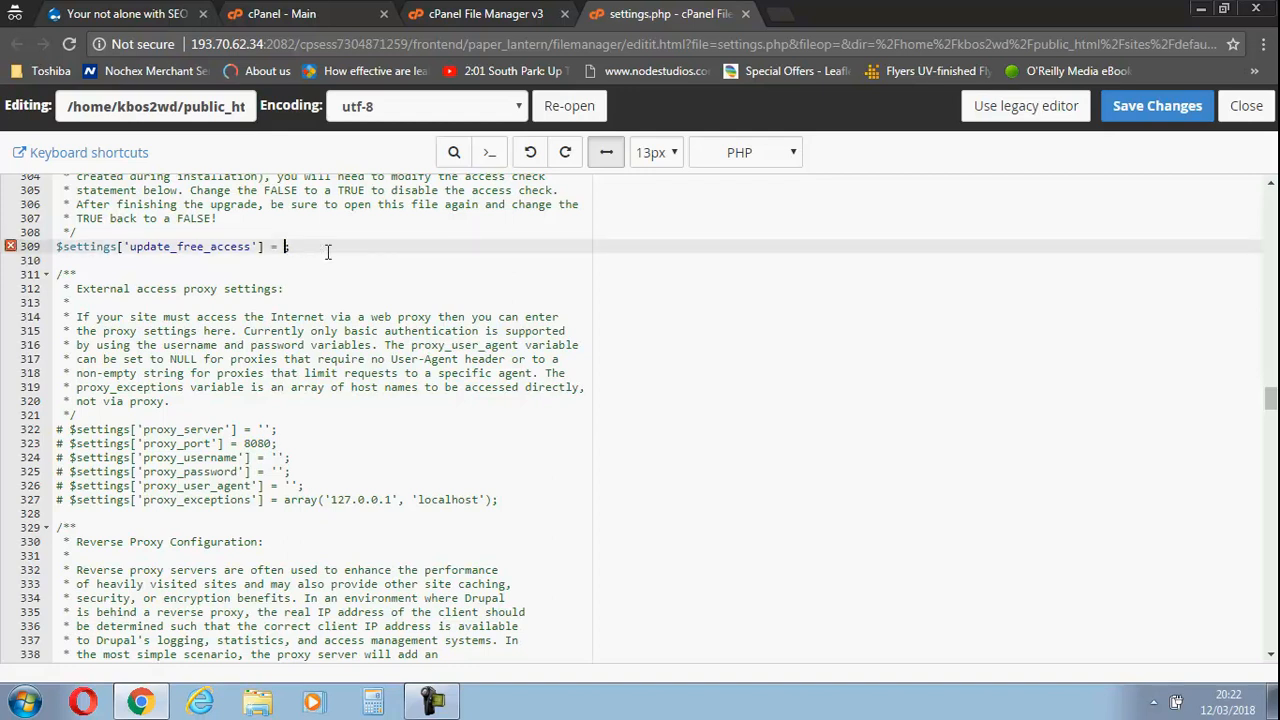
text(TRUE)
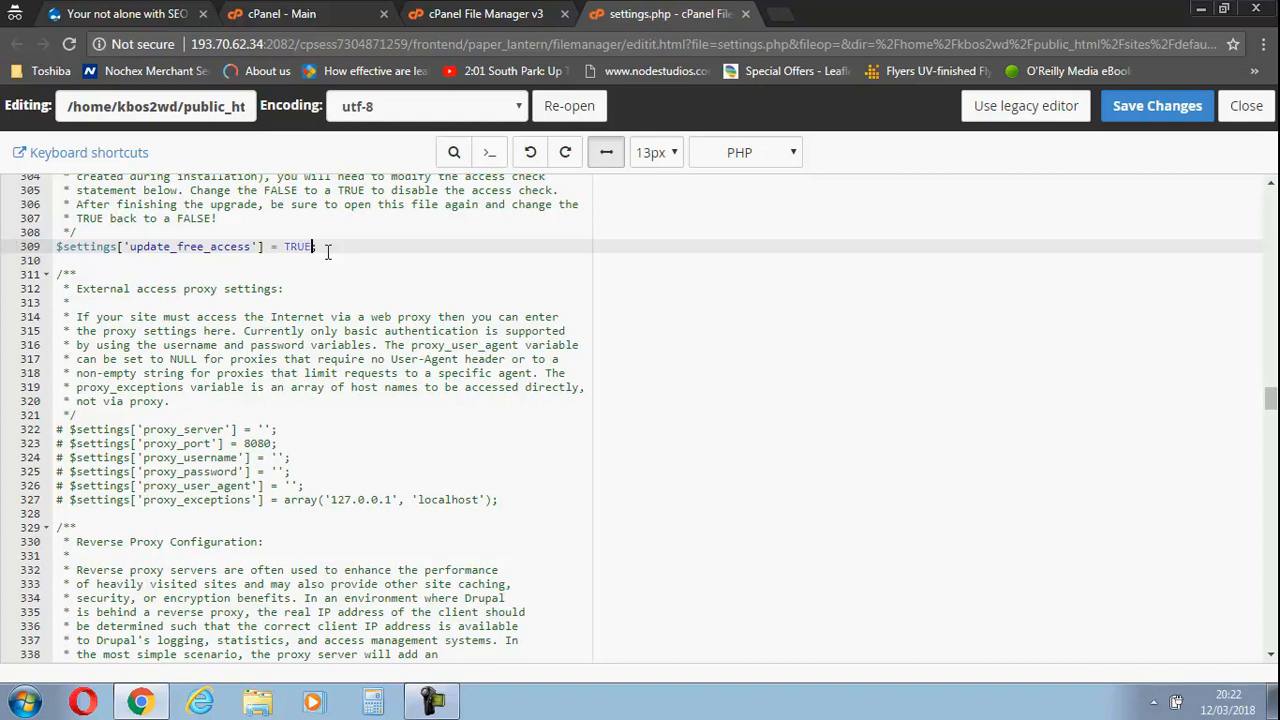
mouse_move(1156, 106)
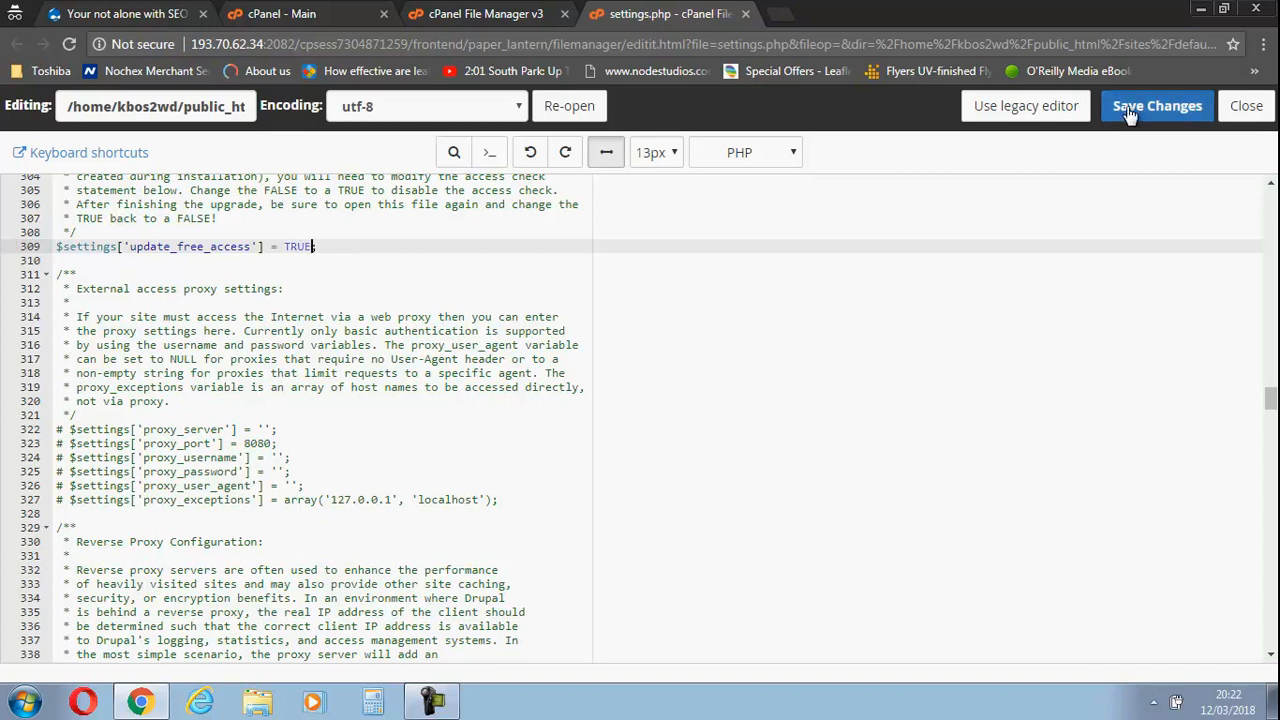
click(1156, 104)
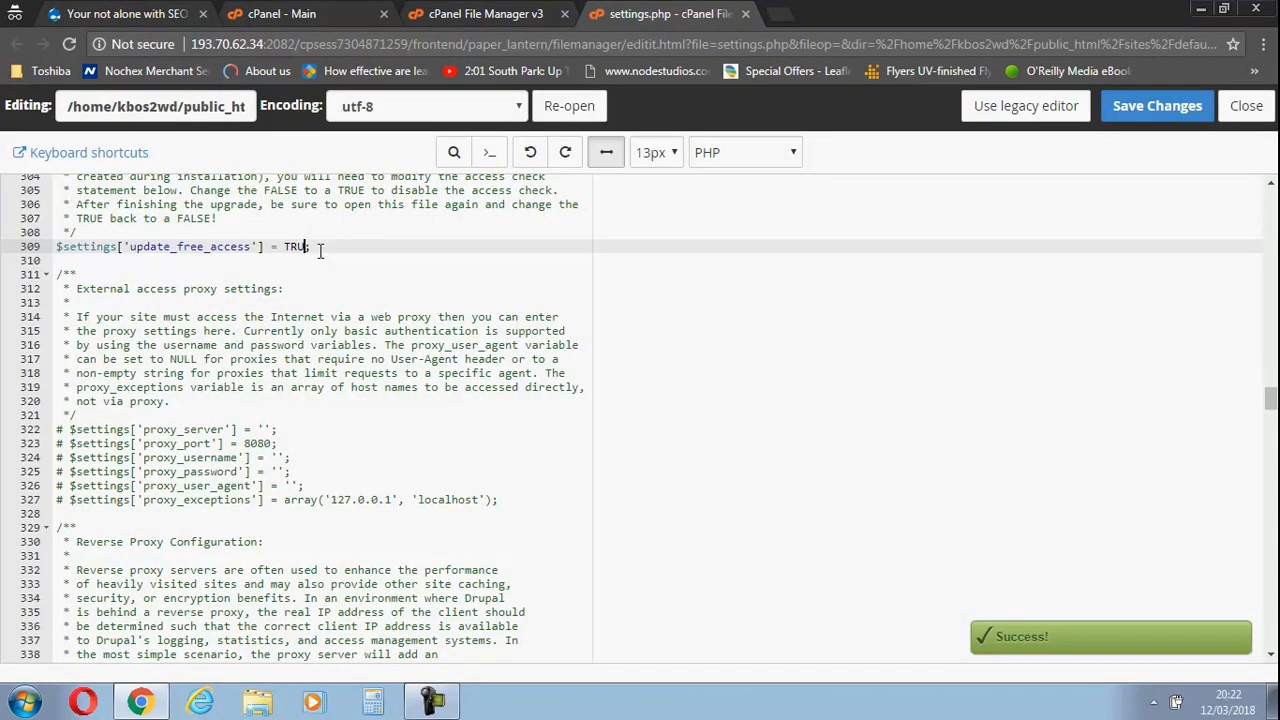
Restore update_free_access to FALSE on line 309 and save settings.php again
text(FA)
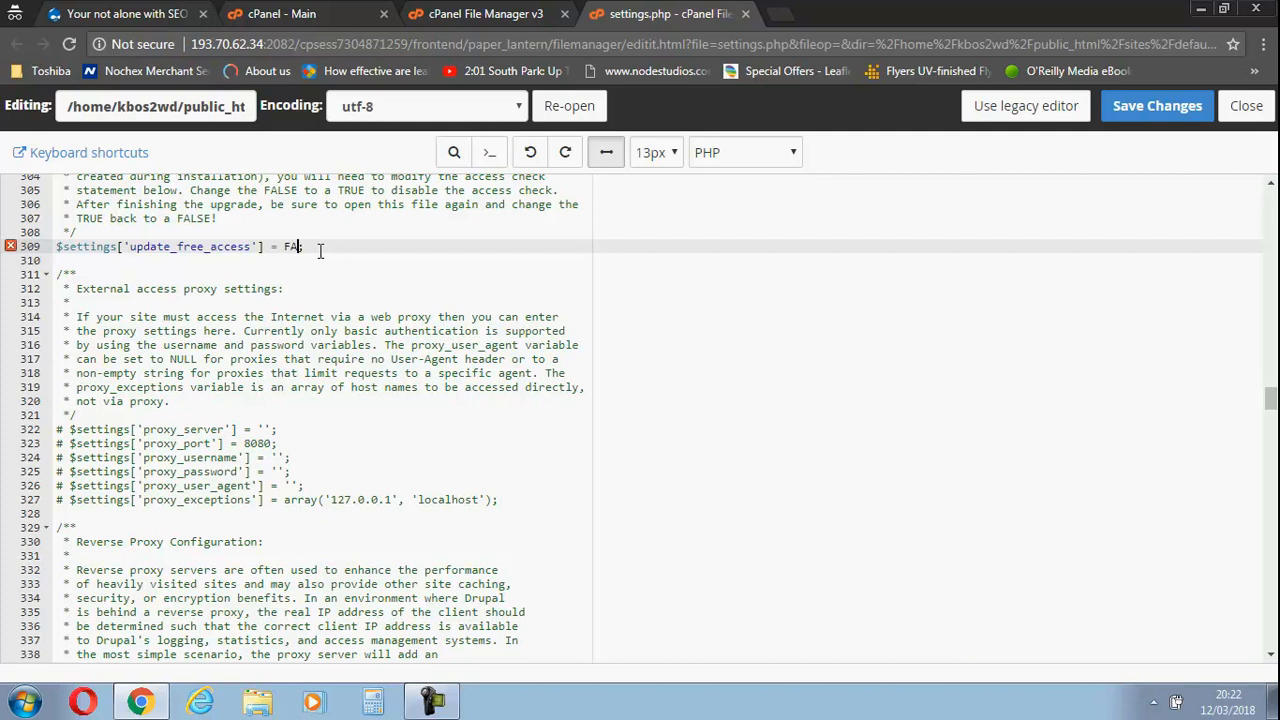
text(LSE)
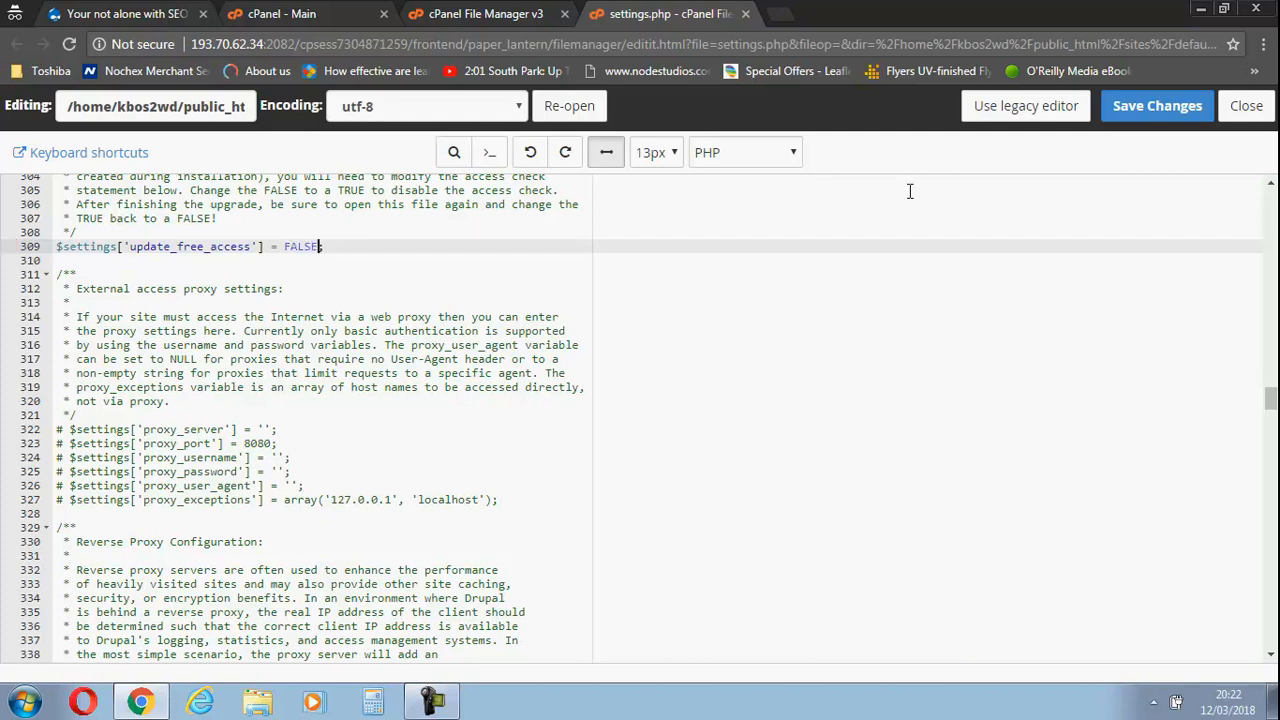
click(1156, 104)
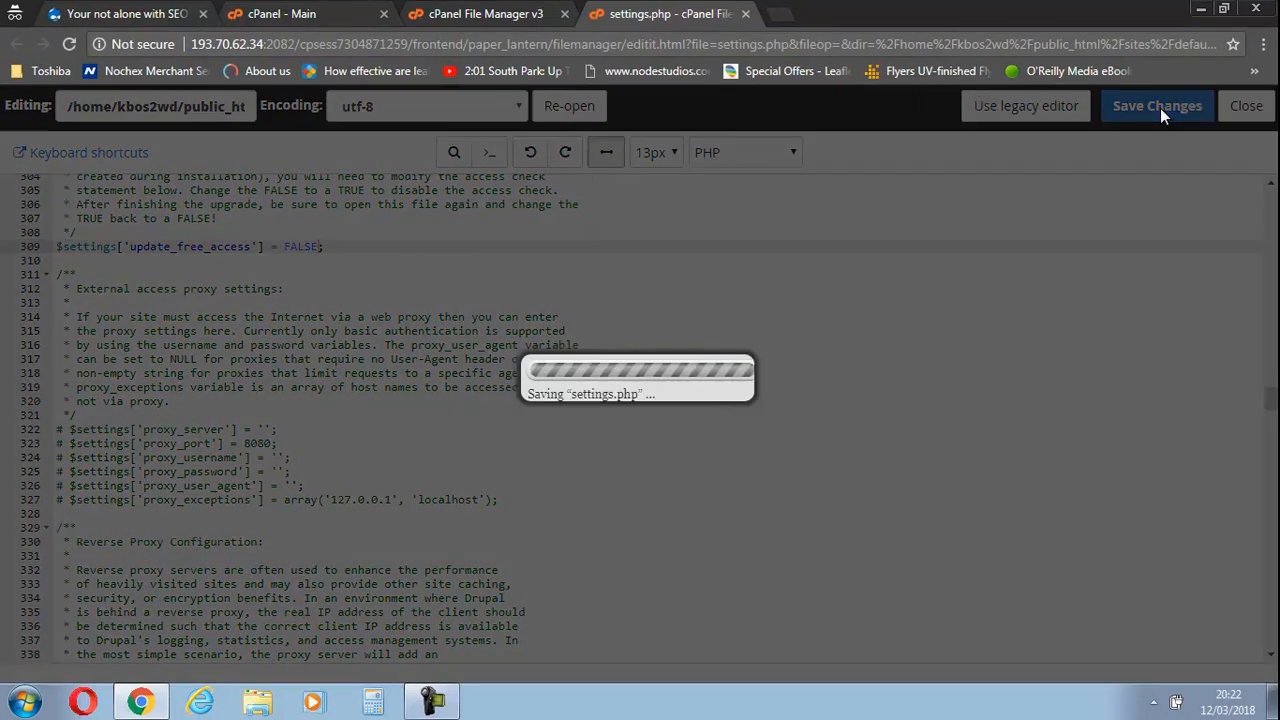
click(1156, 104)
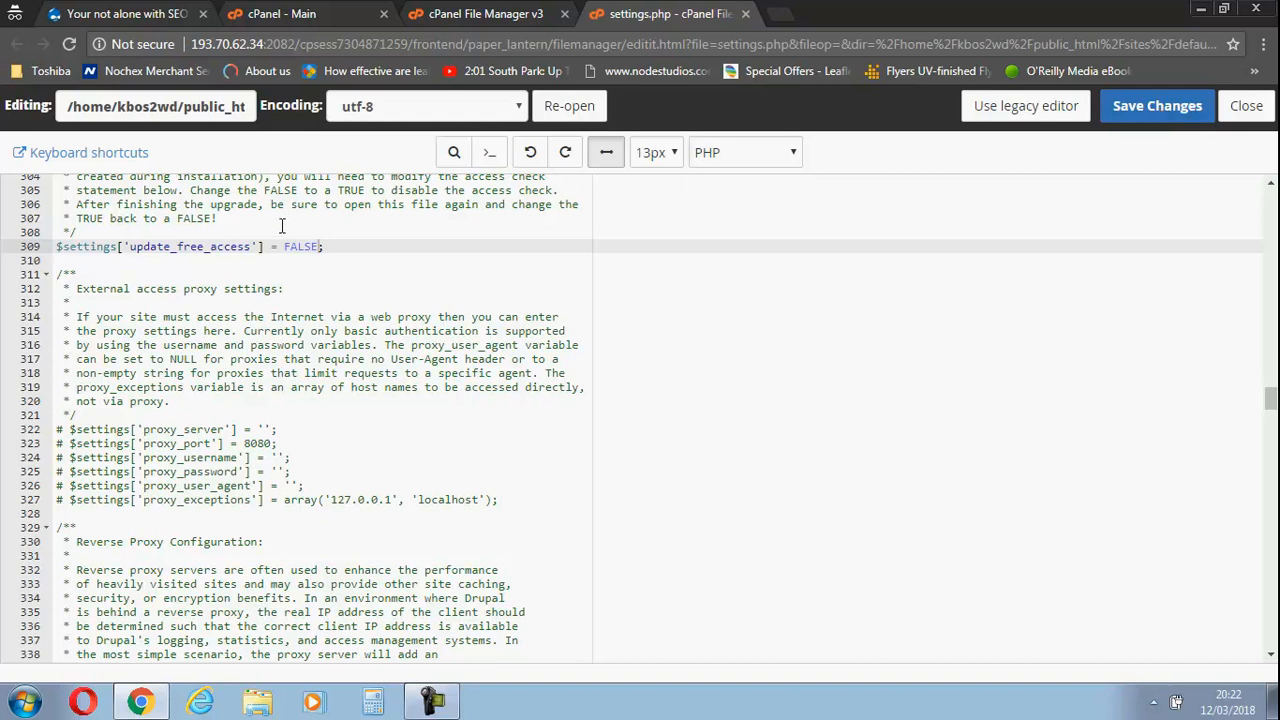
mouse_move(1246, 104)
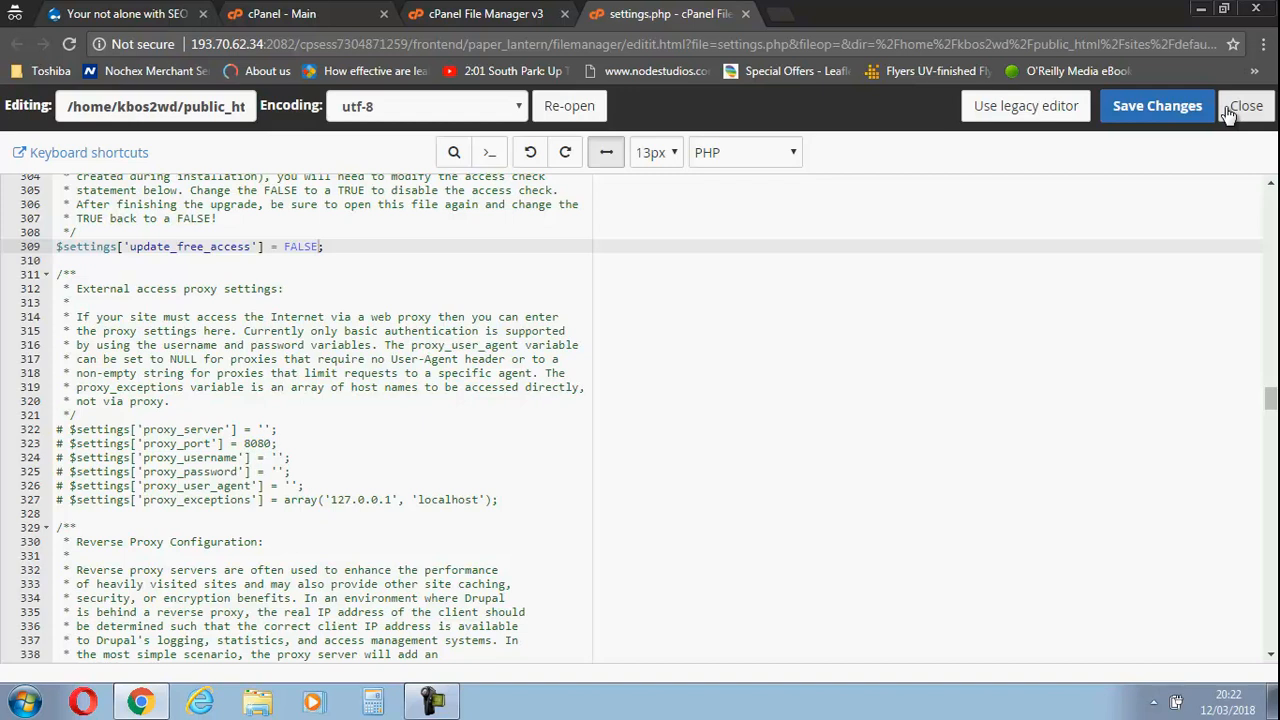
mouse_move(908, 208)
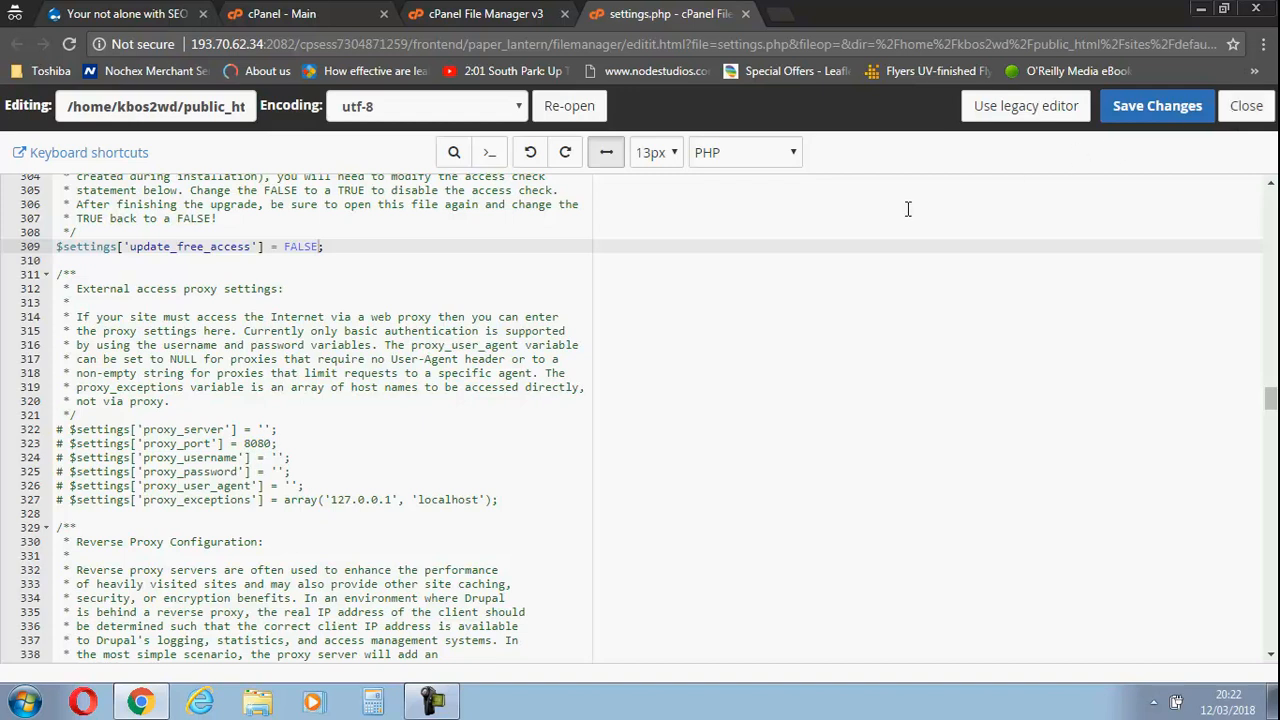